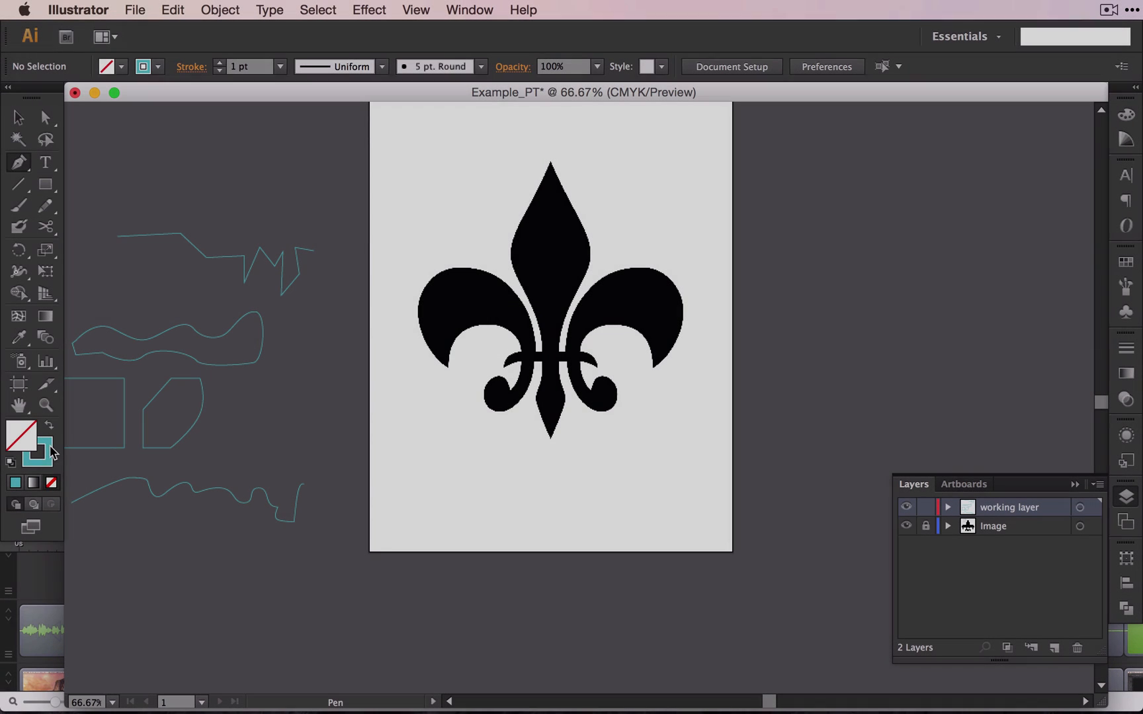
{"action": "mouse_move", "coordinate": [47, 470]}
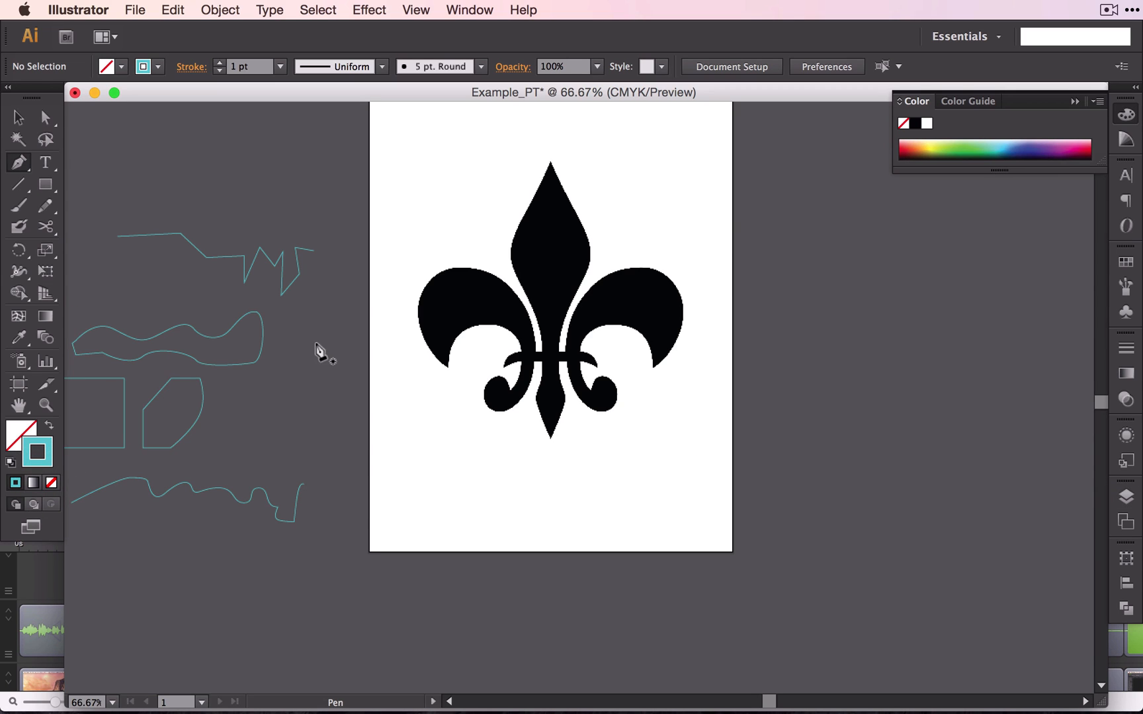
{"action": "mouse_move", "coordinate": [482, 329]}
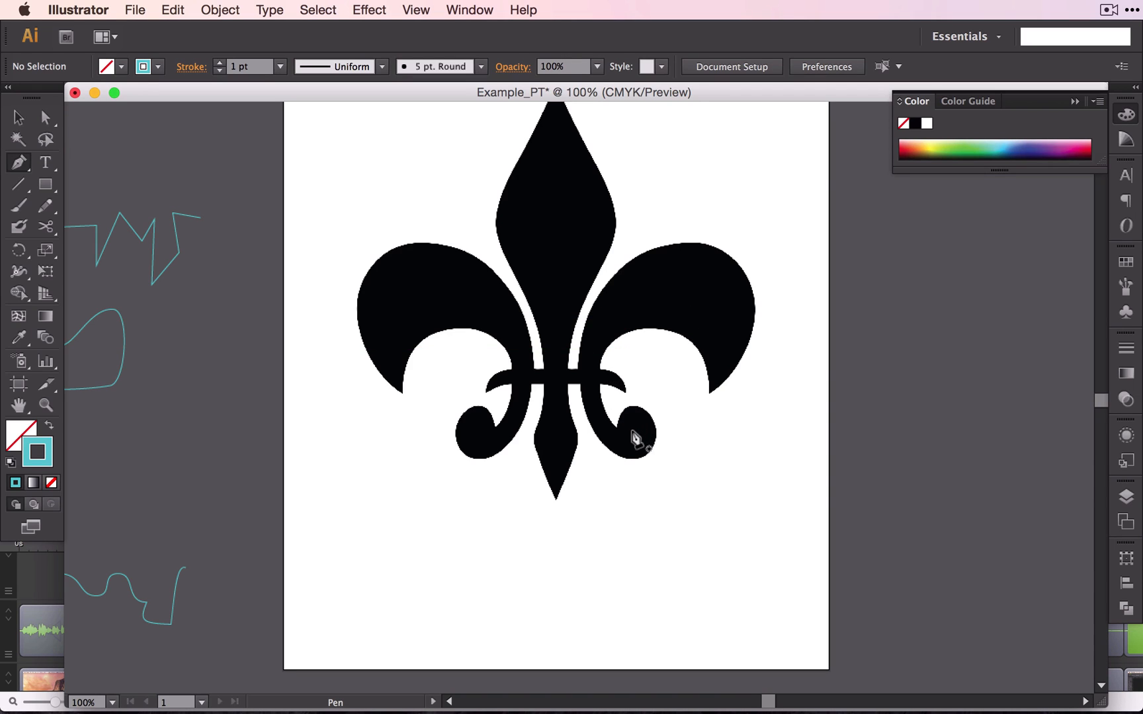
Step: Show the Color panel and zoom the fleur-de-lis template to 100% for tracing
{"action": "left_click", "coordinate": [583, 191]}
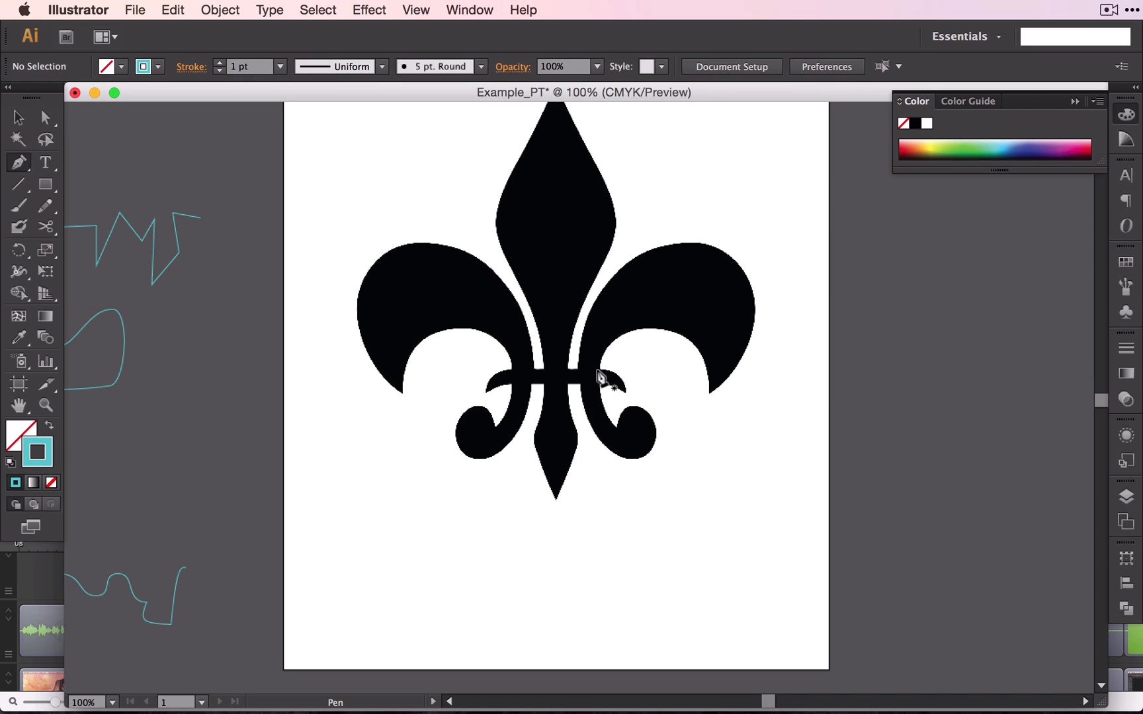
{"action": "mouse_move", "coordinate": [417, 407]}
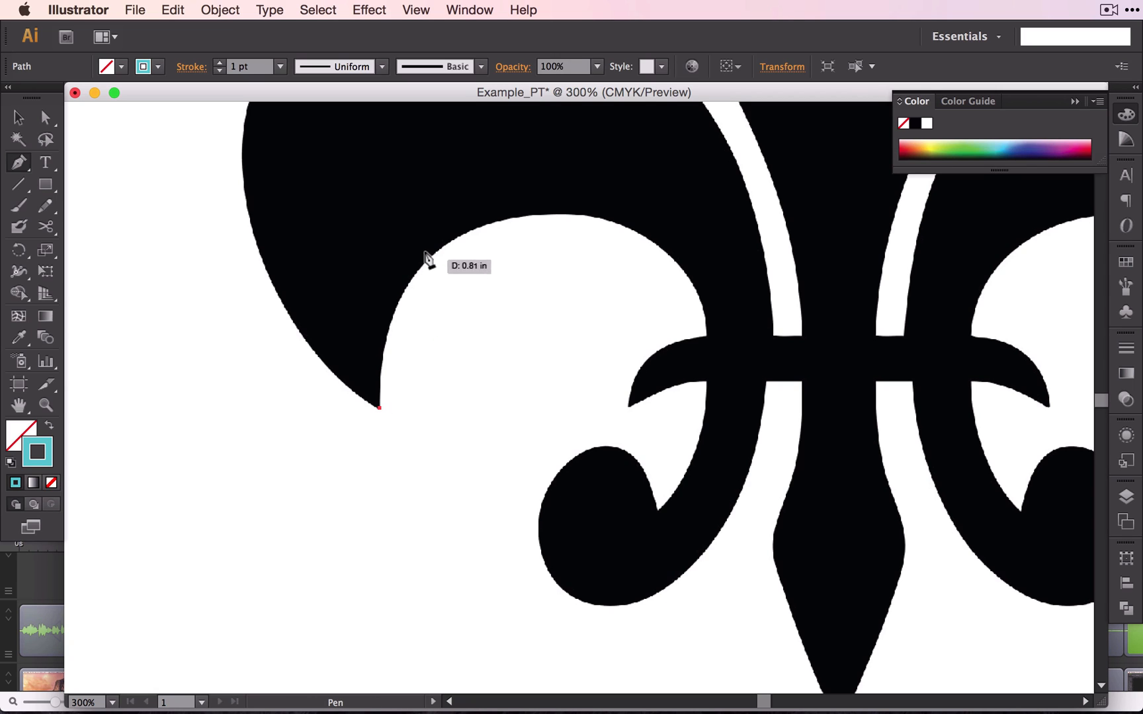
{"action": "mouse_move", "coordinate": [628, 232]}
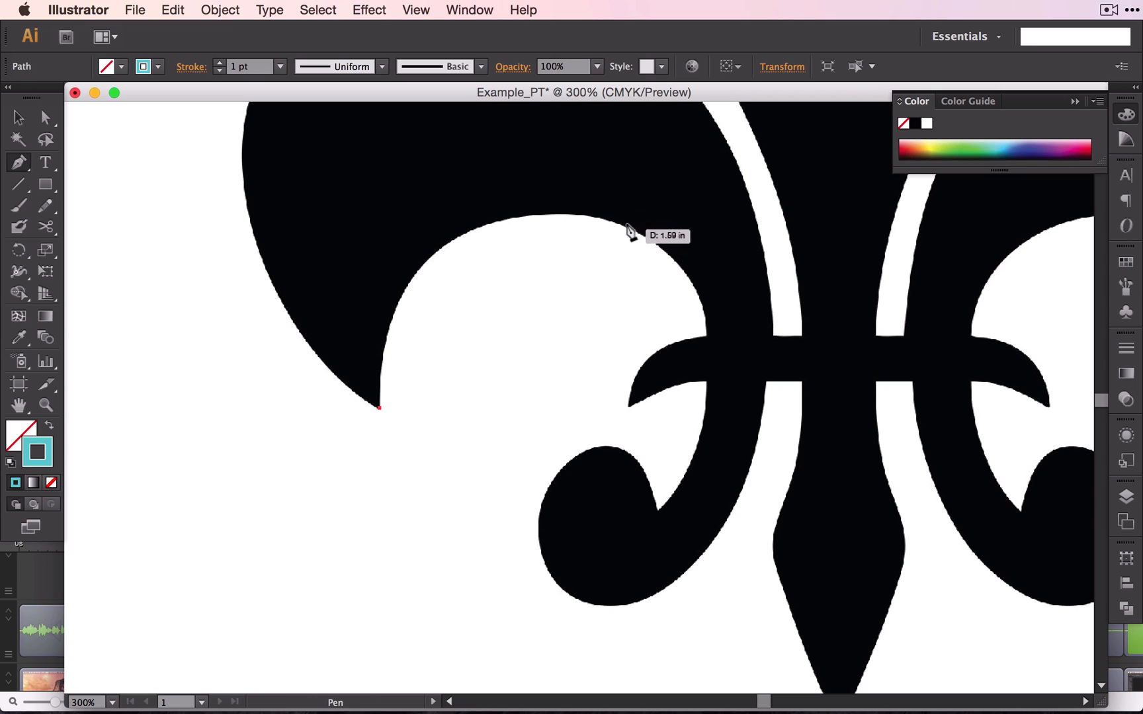
{"action": "mouse_move", "coordinate": [698, 338]}
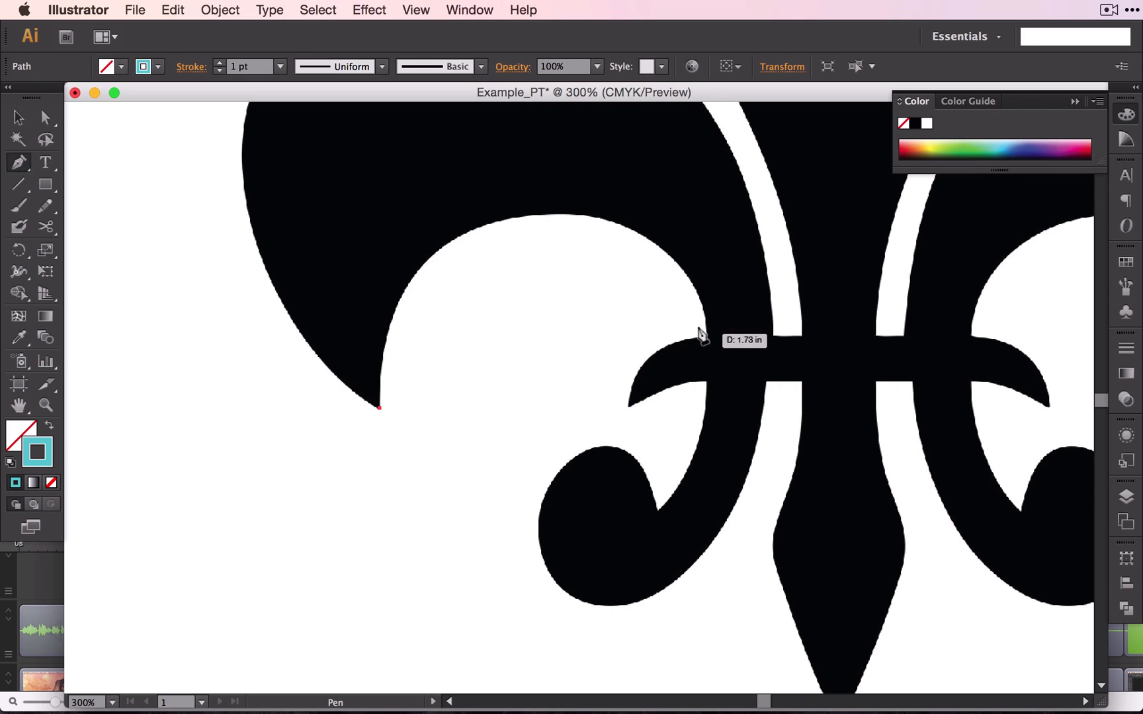
{"action": "mouse_move", "coordinate": [400, 309]}
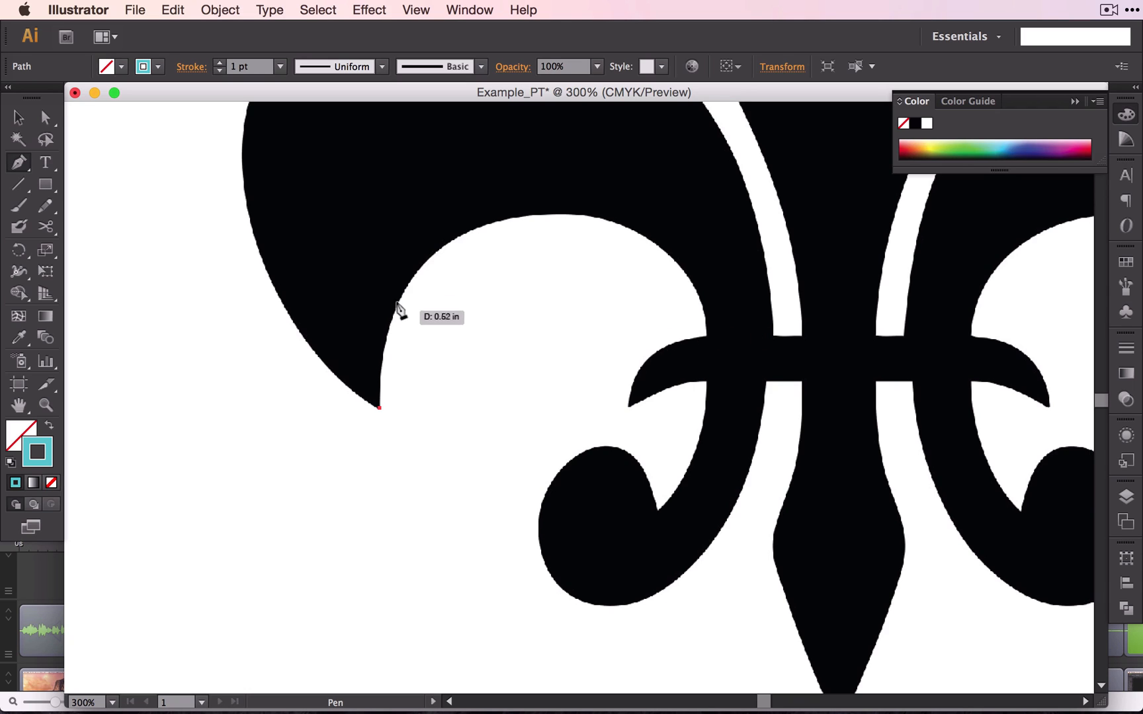
{"action": "mouse_move", "coordinate": [413, 266]}
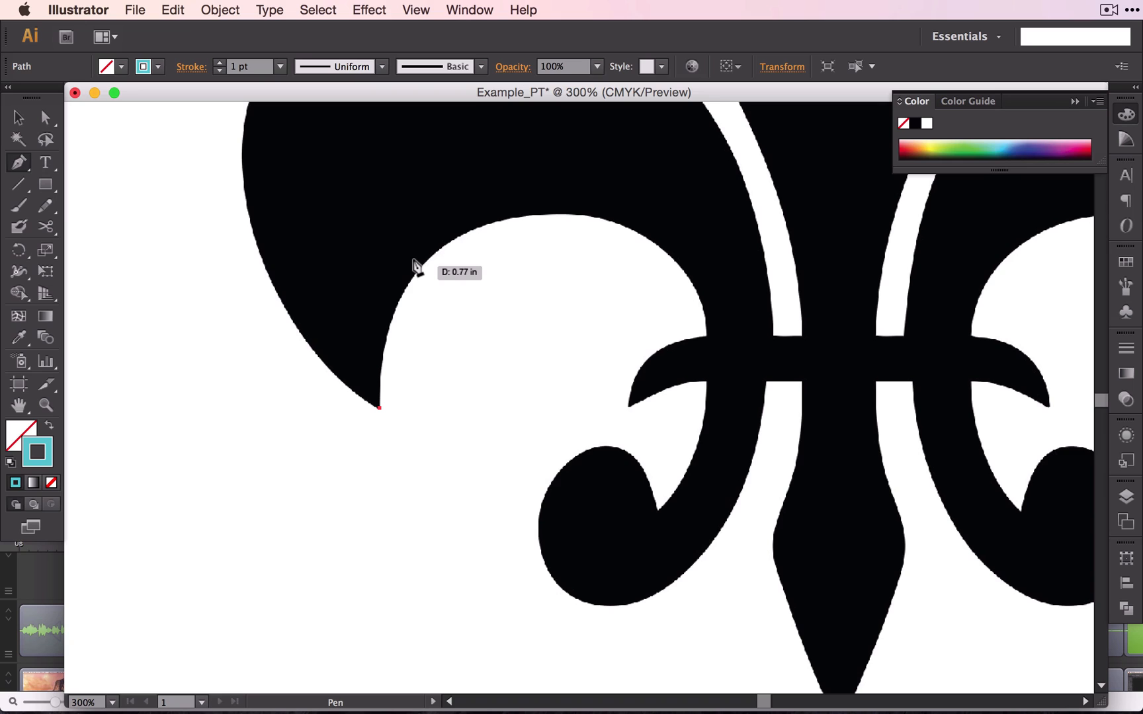
Step: Place anchors up the left petal's inner curve, over the arch top, curving down to the crossbar
{"action": "left_click", "coordinate": [413, 263]}
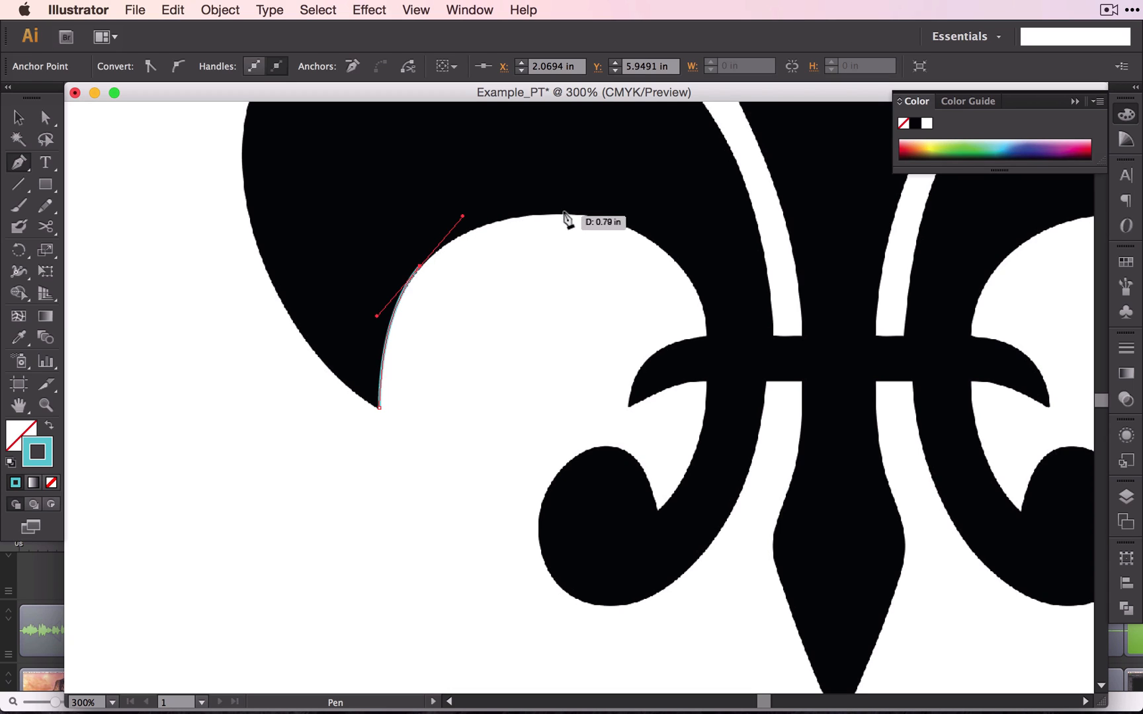
{"action": "mouse_move", "coordinate": [511, 218]}
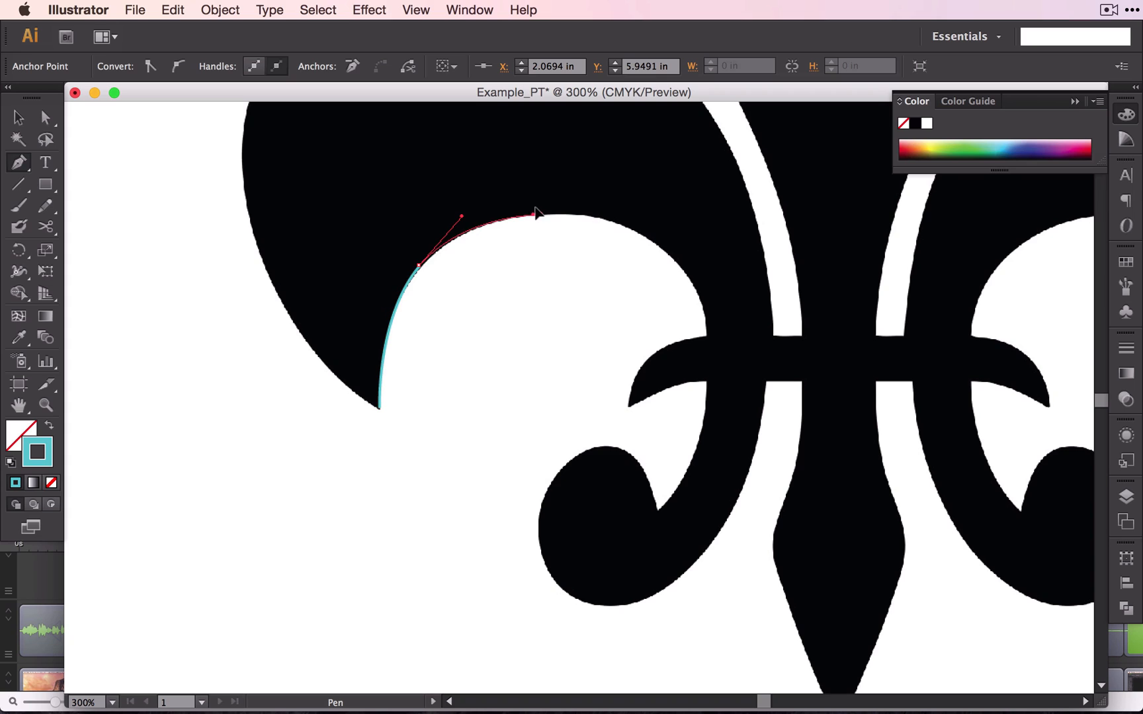
{"action": "left_click", "coordinate": [537, 216]}
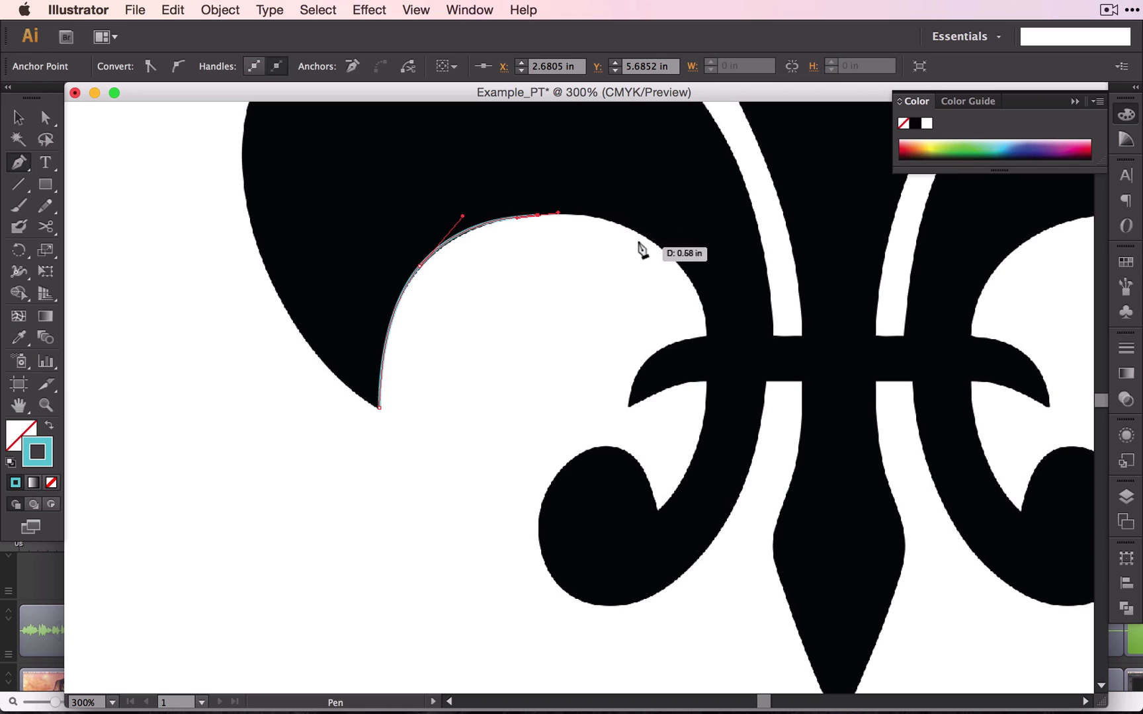
{"action": "mouse_move", "coordinate": [654, 248]}
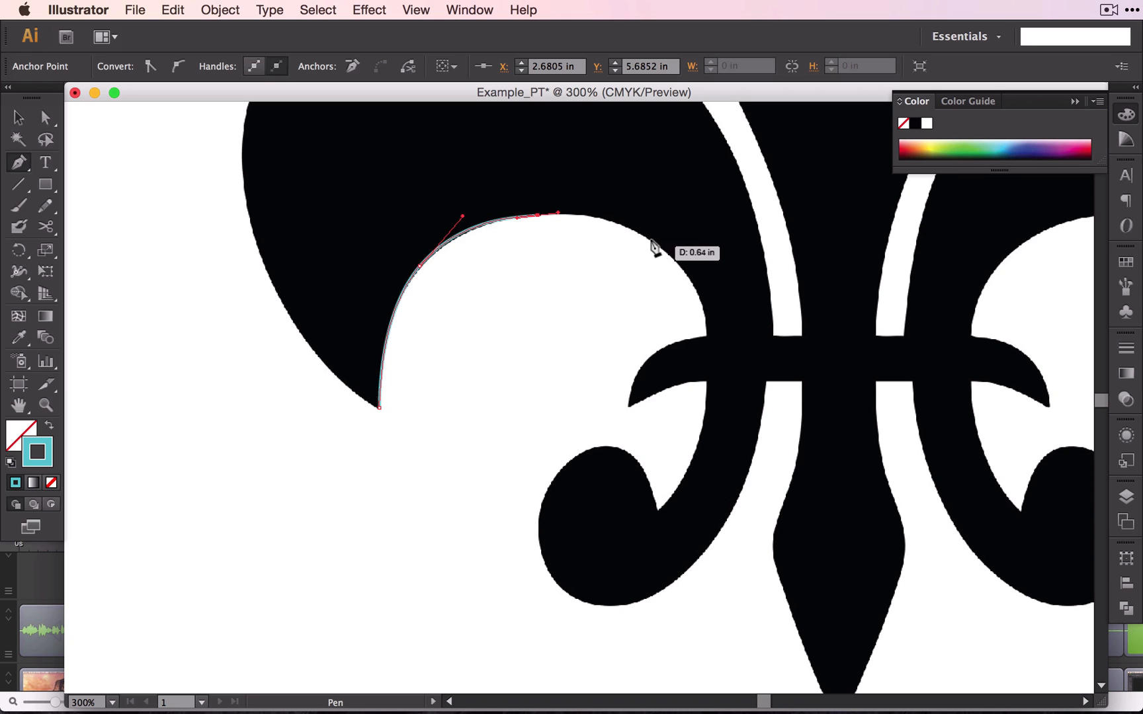
{"action": "mouse_move", "coordinate": [671, 264]}
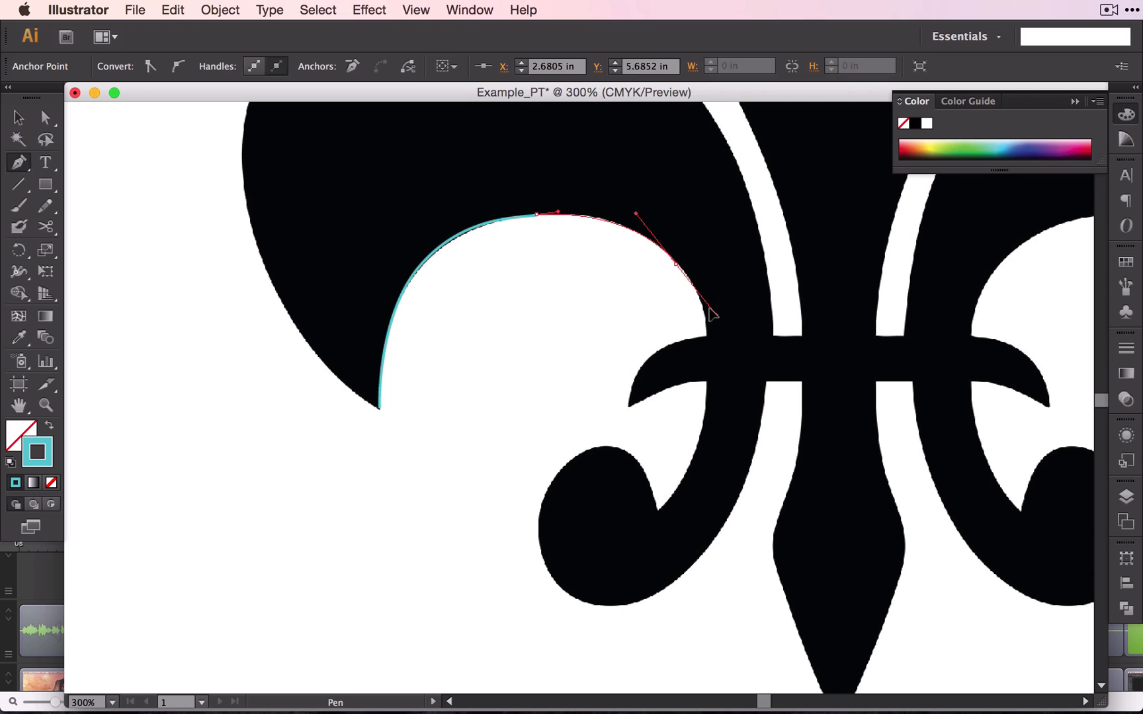
{"action": "left_click_drag", "start_coordinate": [711, 316], "coordinate": [704, 389]}
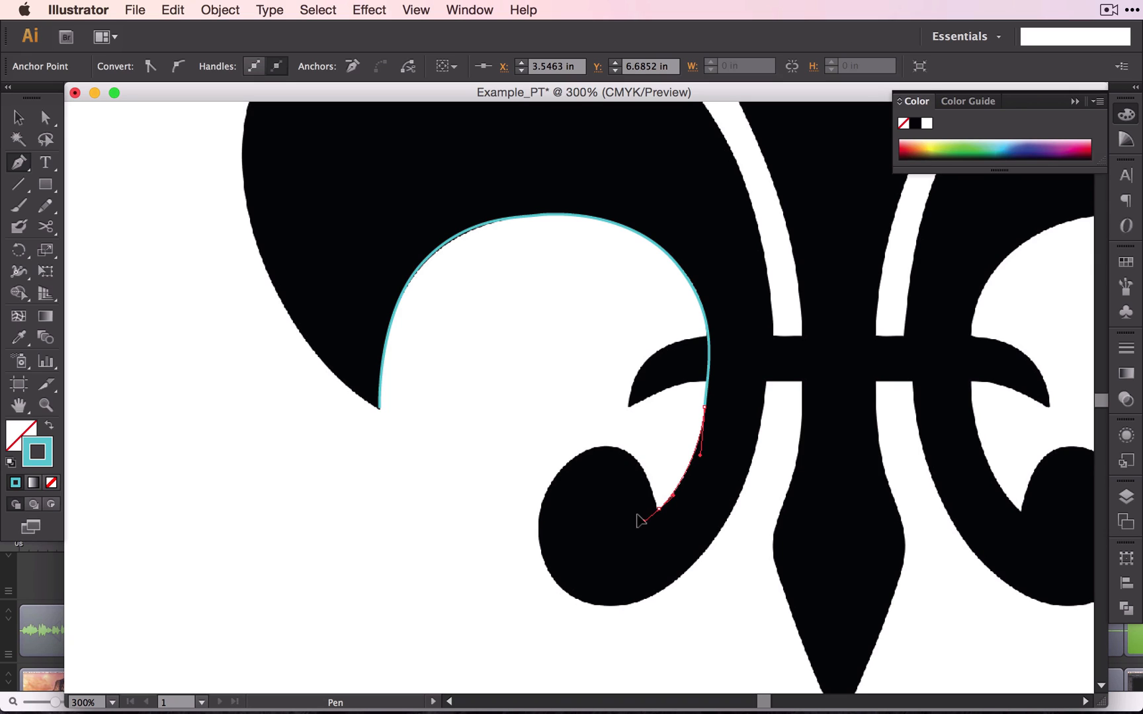
Step: Zoom in on the left curl and shape the outline around its outer edge
{"action": "key", "text": "alt"}
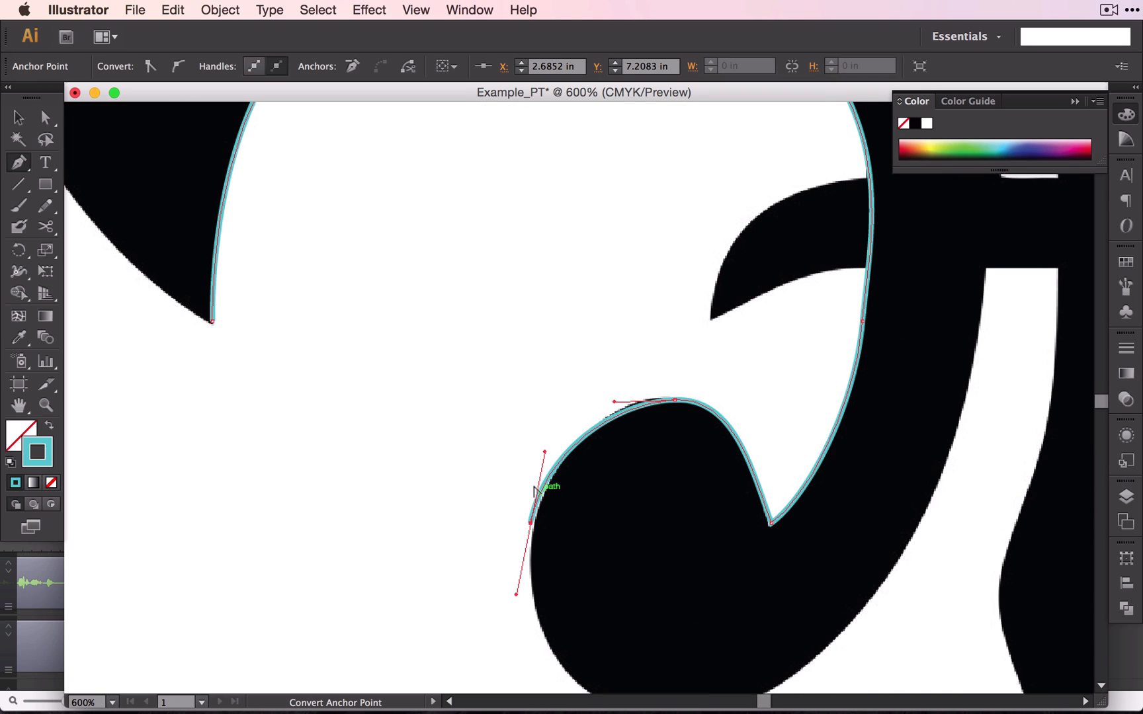
{"action": "key", "text": "cmd+z"}
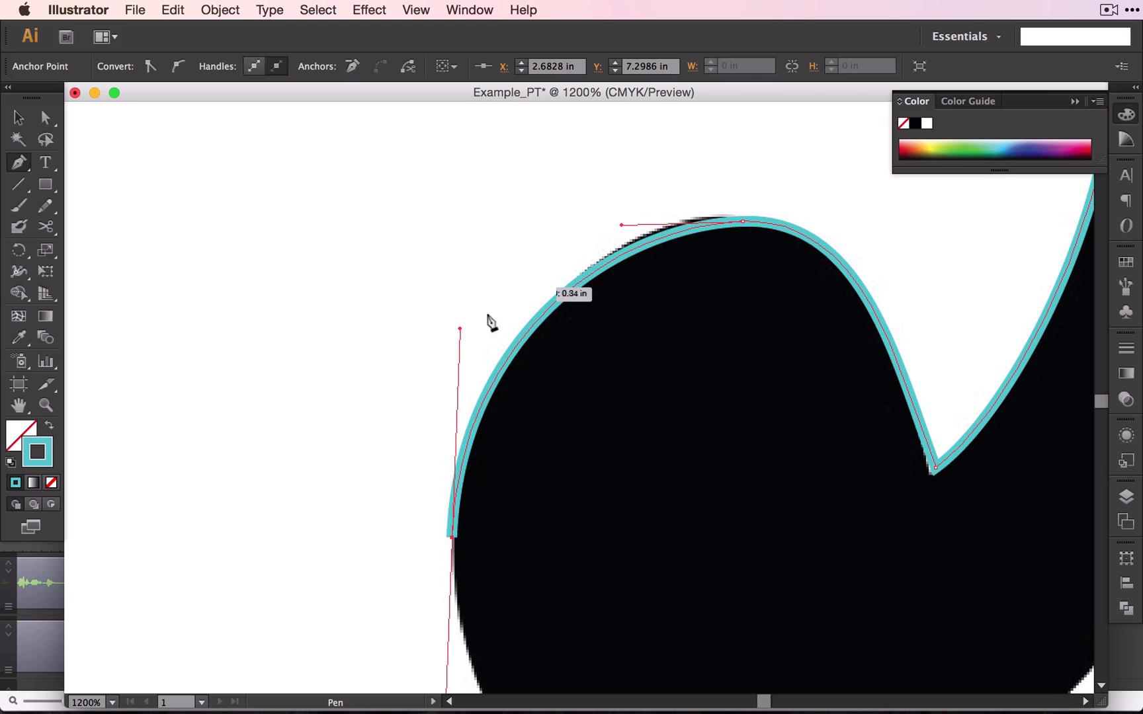
{"action": "mouse_move", "coordinate": [453, 474]}
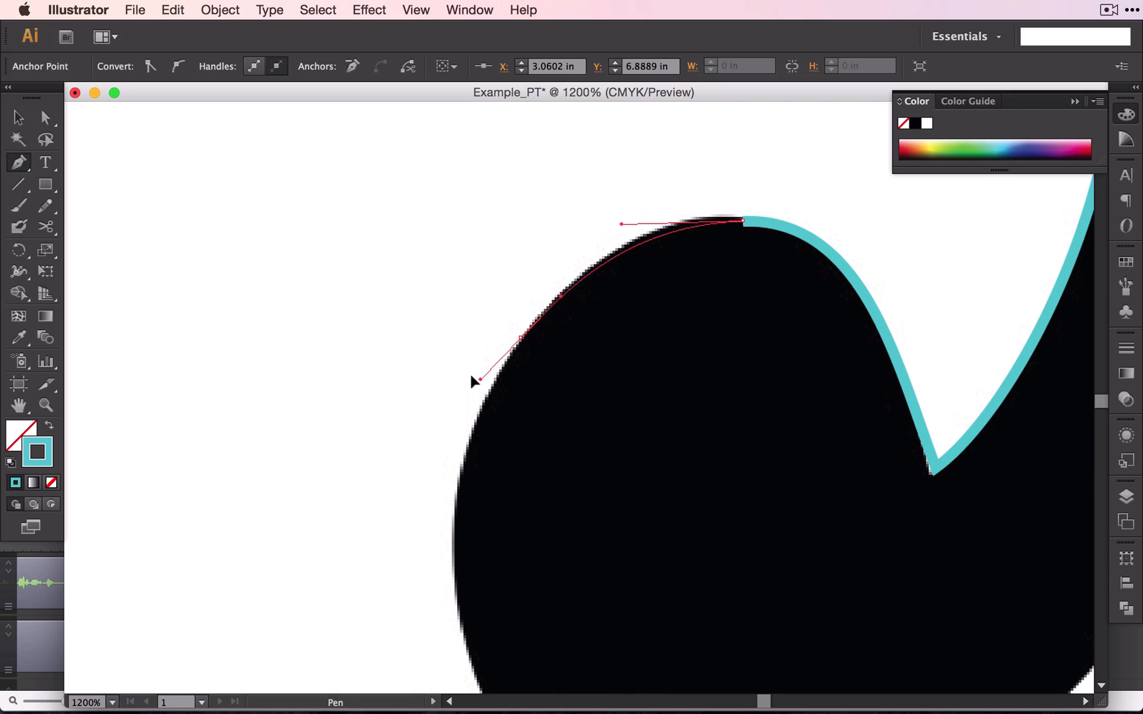
{"action": "left_click_drag", "start_coordinate": [520, 340], "coordinate": [577, 259]}
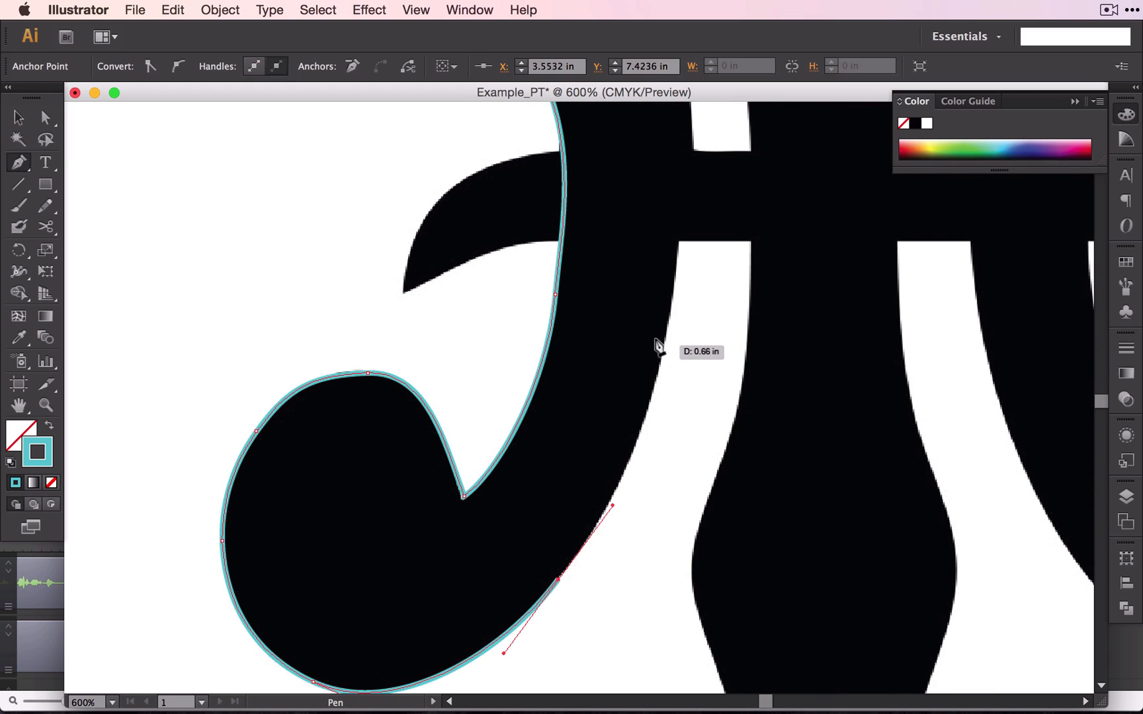
{"action": "mouse_move", "coordinate": [641, 395]}
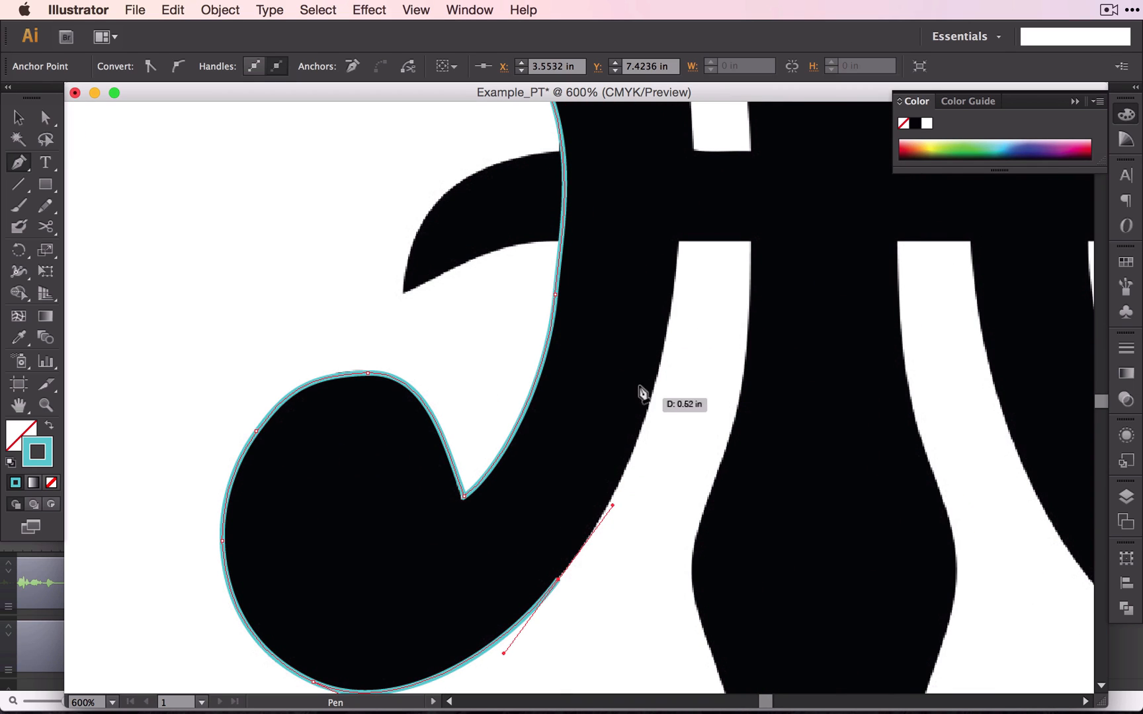
{"action": "mouse_move", "coordinate": [332, 404]}
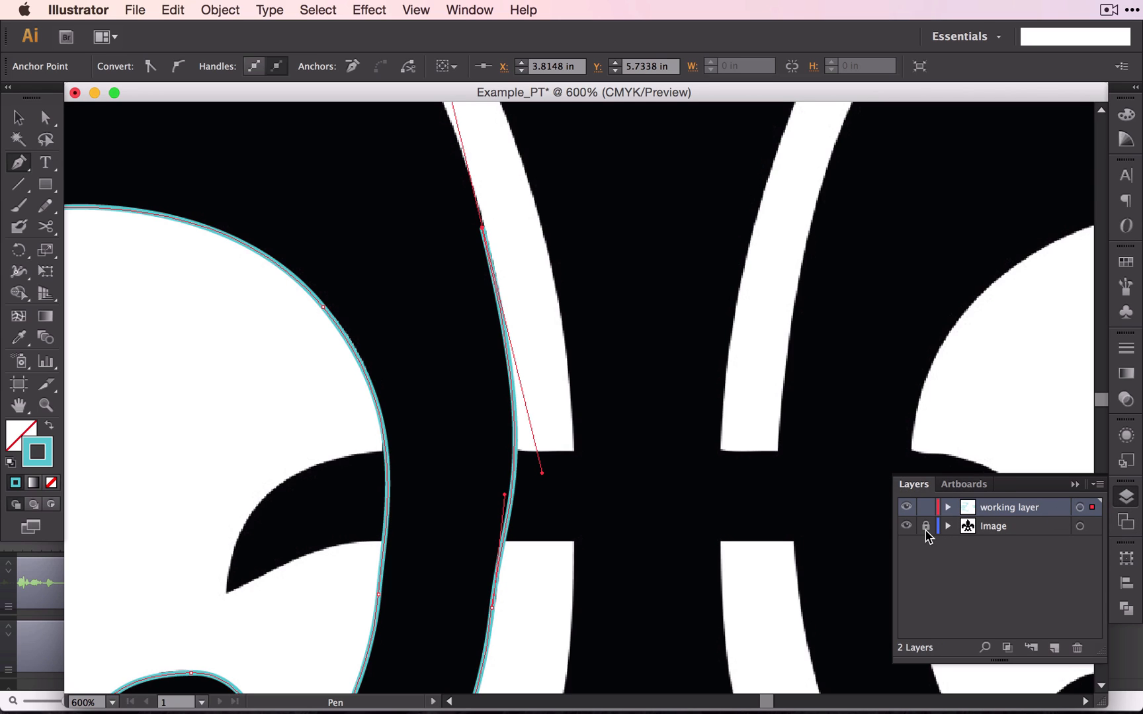
Step: Hide the fleur-de-lis image layer to check the closed left petal outline
{"action": "left_click", "coordinate": [906, 525]}
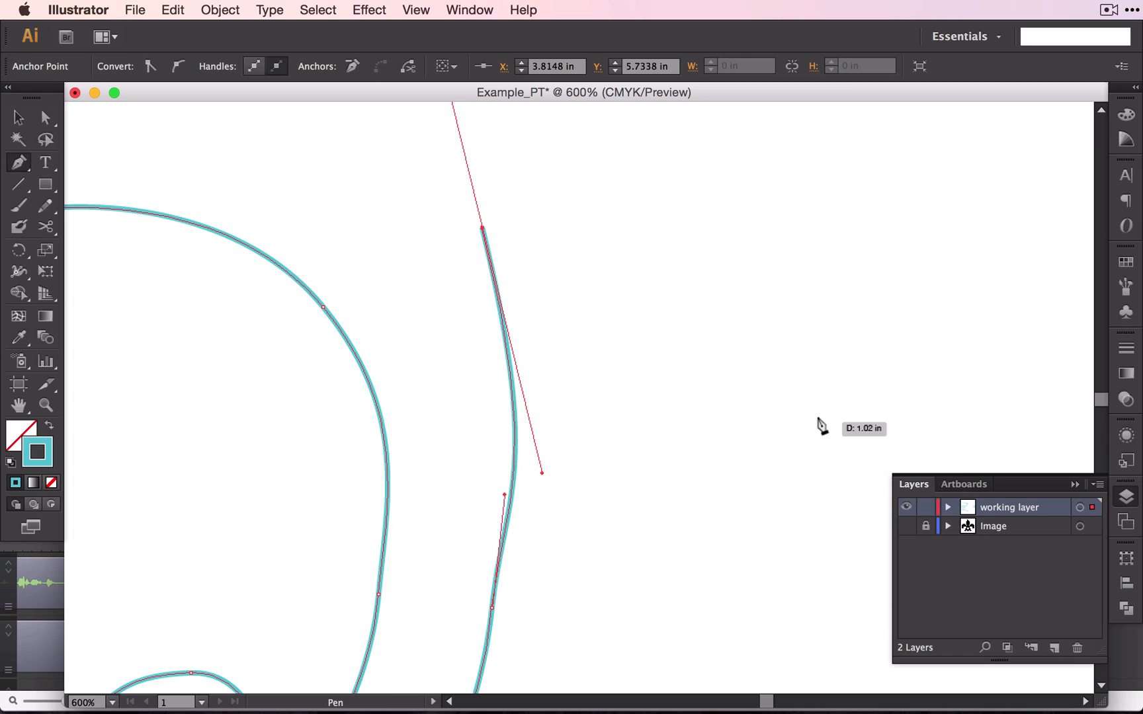
{"action": "mouse_move", "coordinate": [594, 451]}
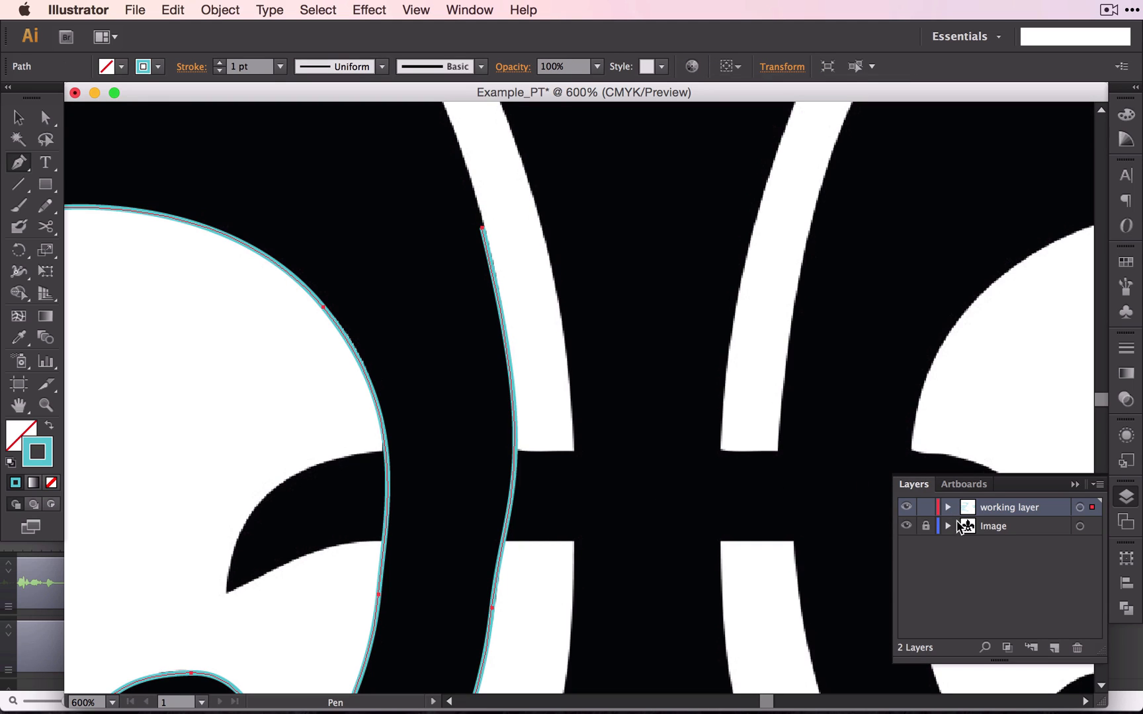
{"action": "mouse_move", "coordinate": [475, 290]}
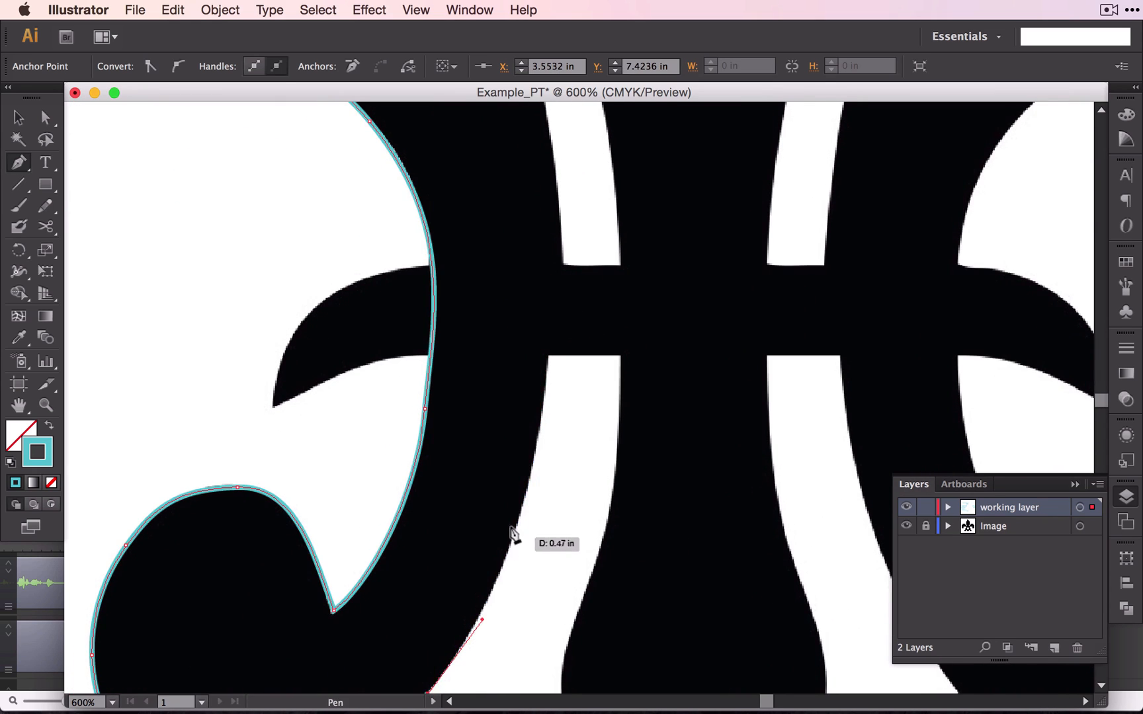
{"action": "mouse_move", "coordinate": [512, 524]}
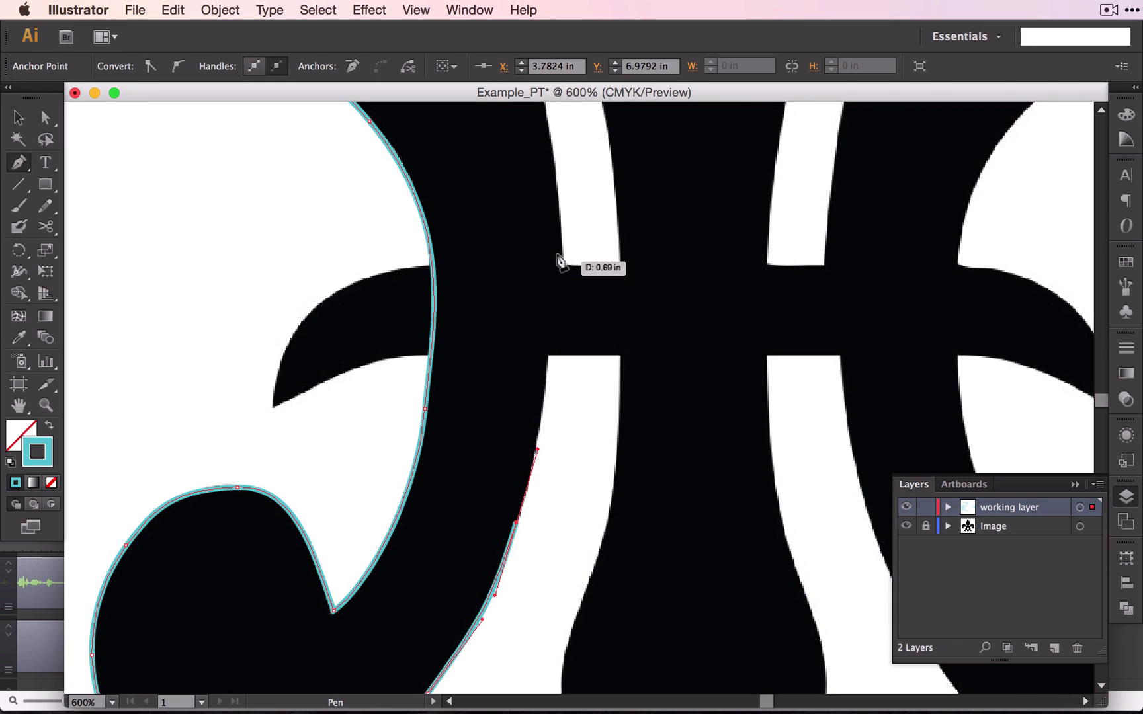
{"action": "mouse_move", "coordinate": [565, 299]}
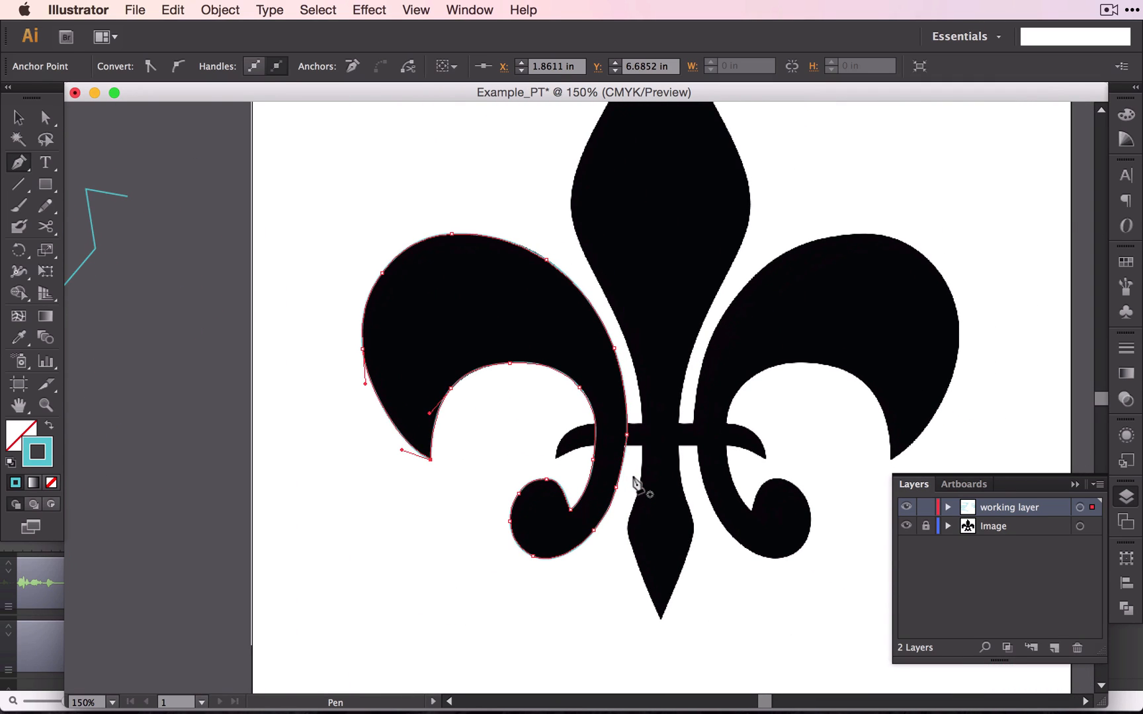
{"action": "mouse_move", "coordinate": [917, 489]}
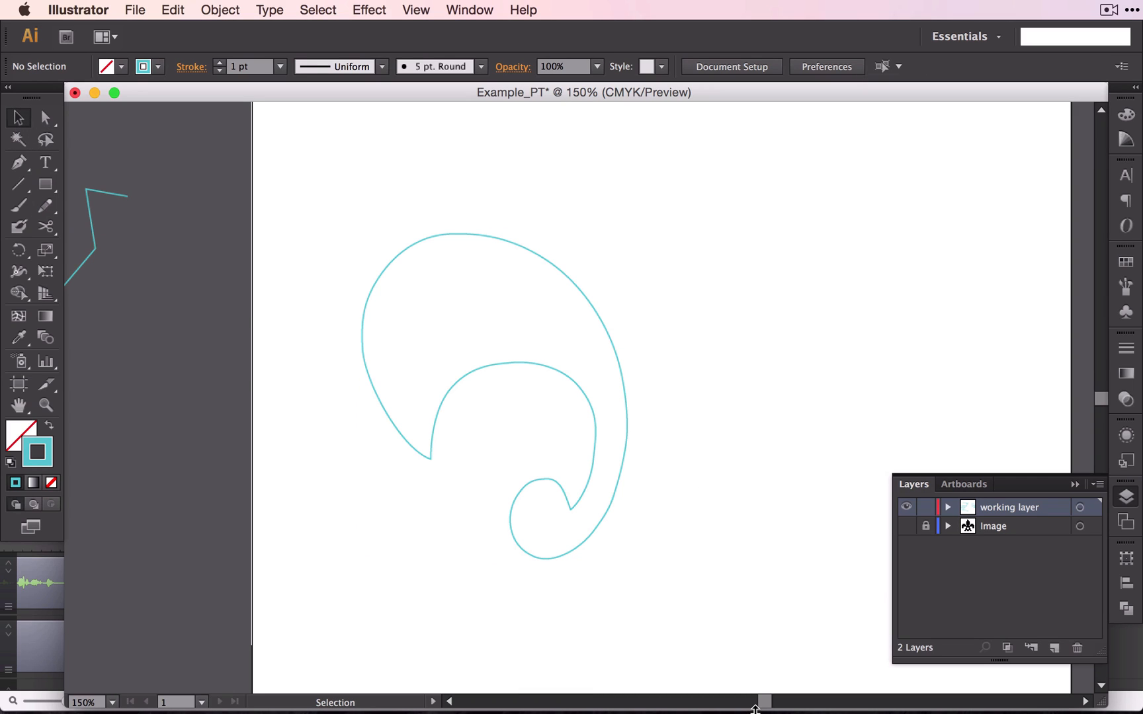
{"action": "left_click", "coordinate": [906, 525]}
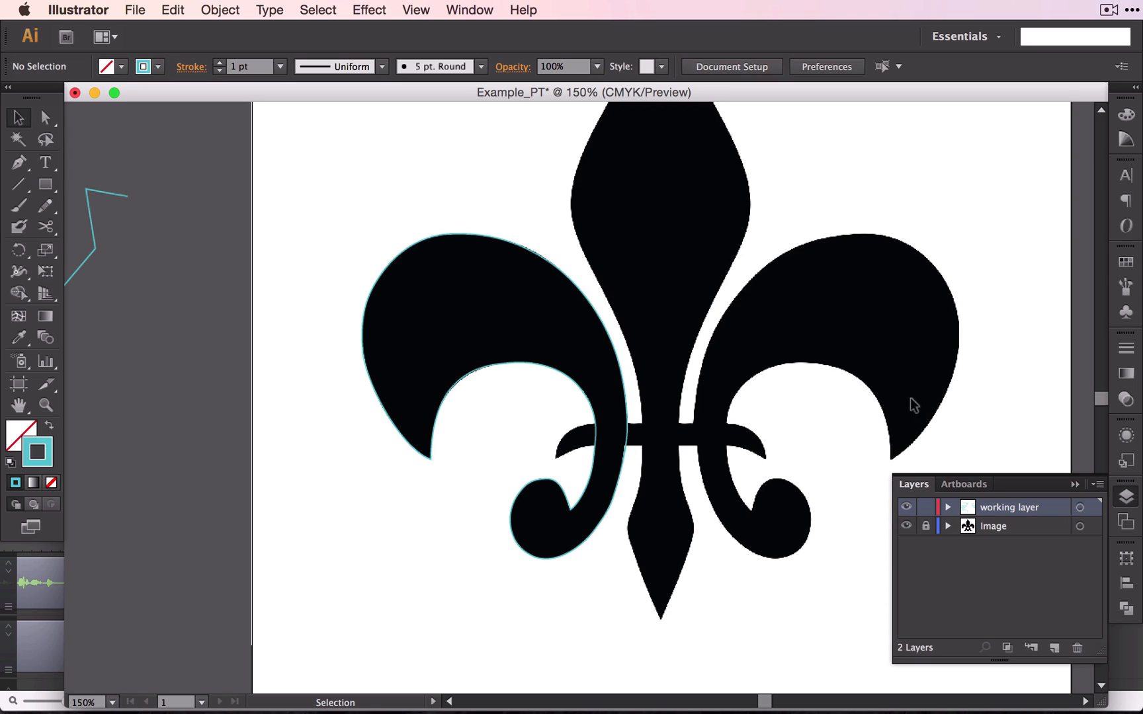
{"action": "mouse_move", "coordinate": [446, 313]}
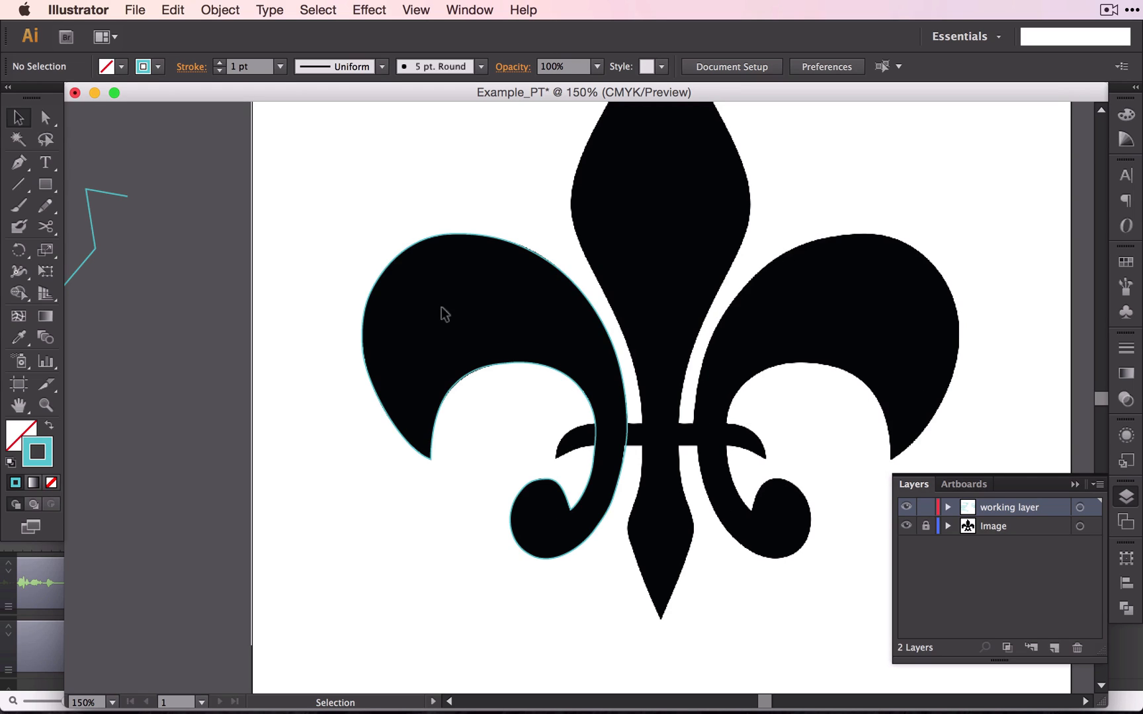
{"action": "mouse_move", "coordinate": [472, 348]}
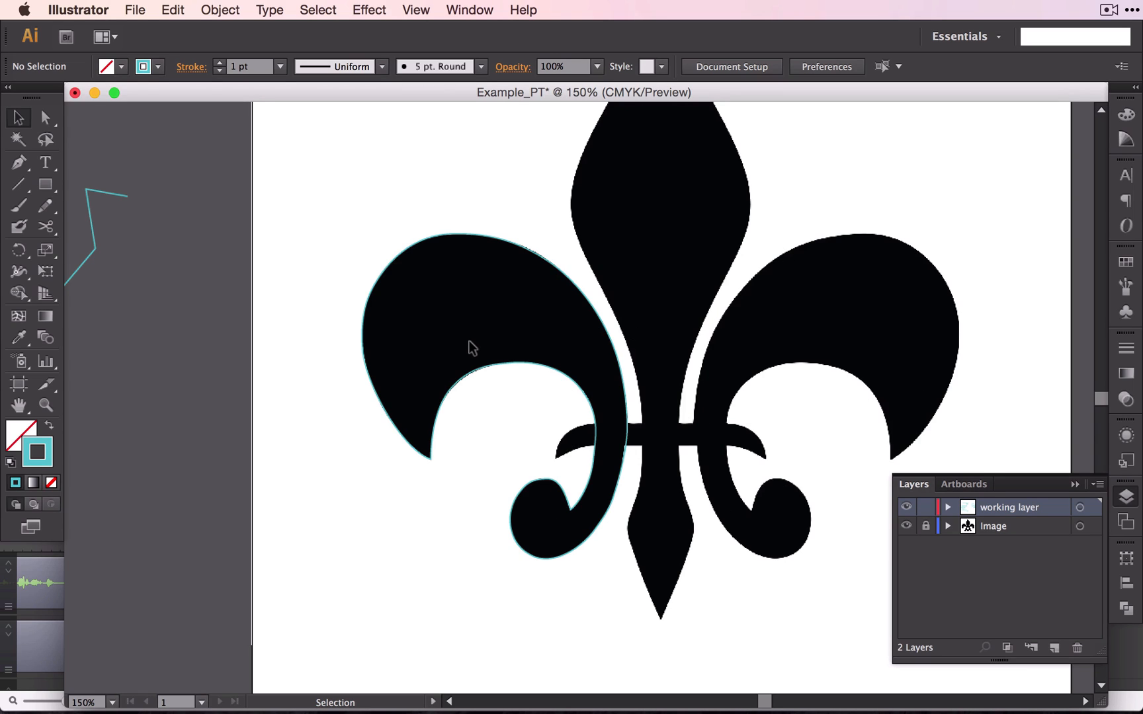
Step: Select the left petal outline and make a Vertical-axis Reflect copy of it
{"action": "left_click", "coordinate": [474, 328]}
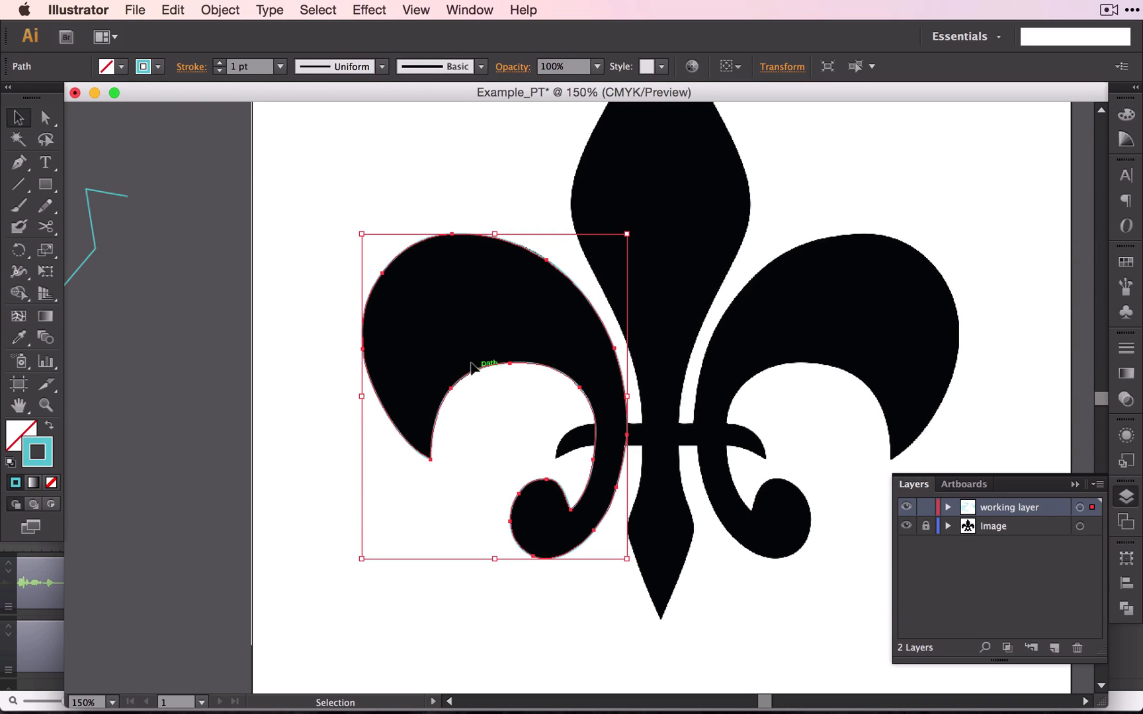
{"action": "mouse_move", "coordinate": [855, 360]}
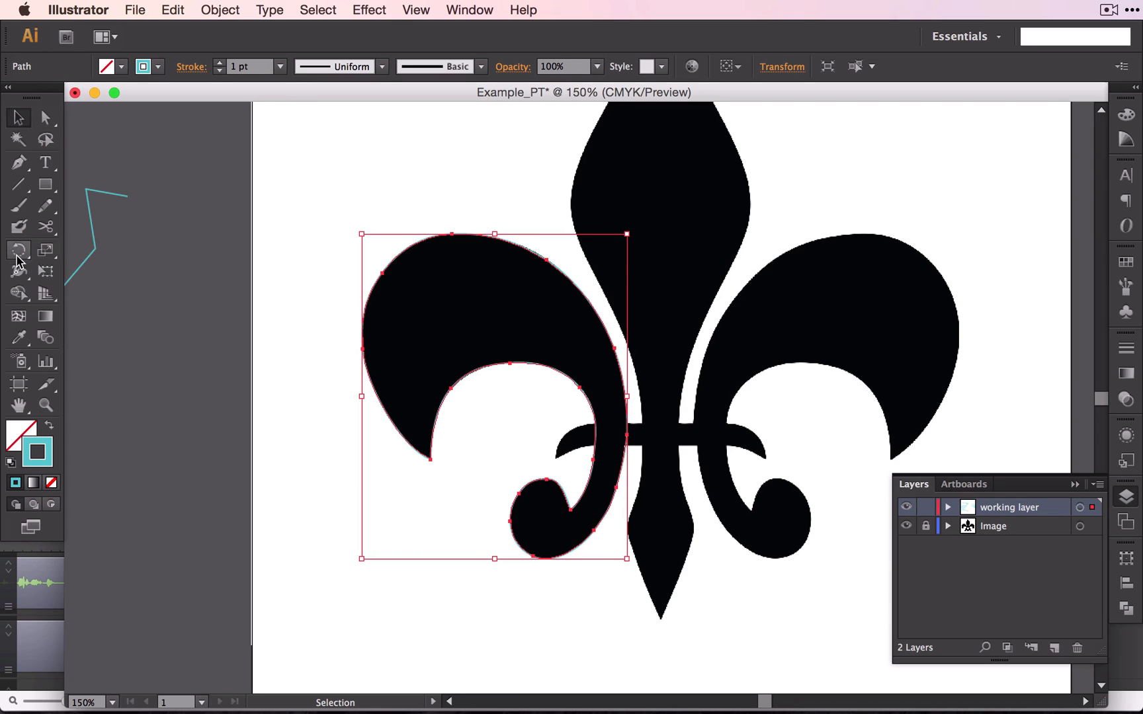
{"action": "left_click", "coordinate": [18, 250]}
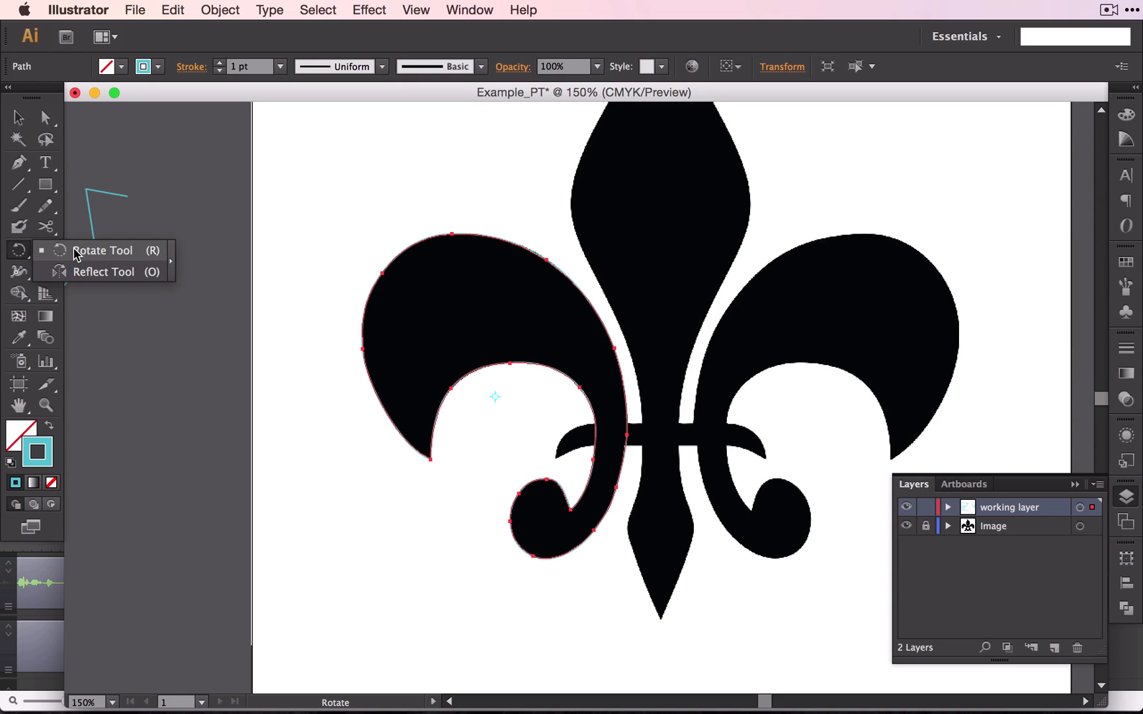
{"action": "left_click", "coordinate": [104, 271]}
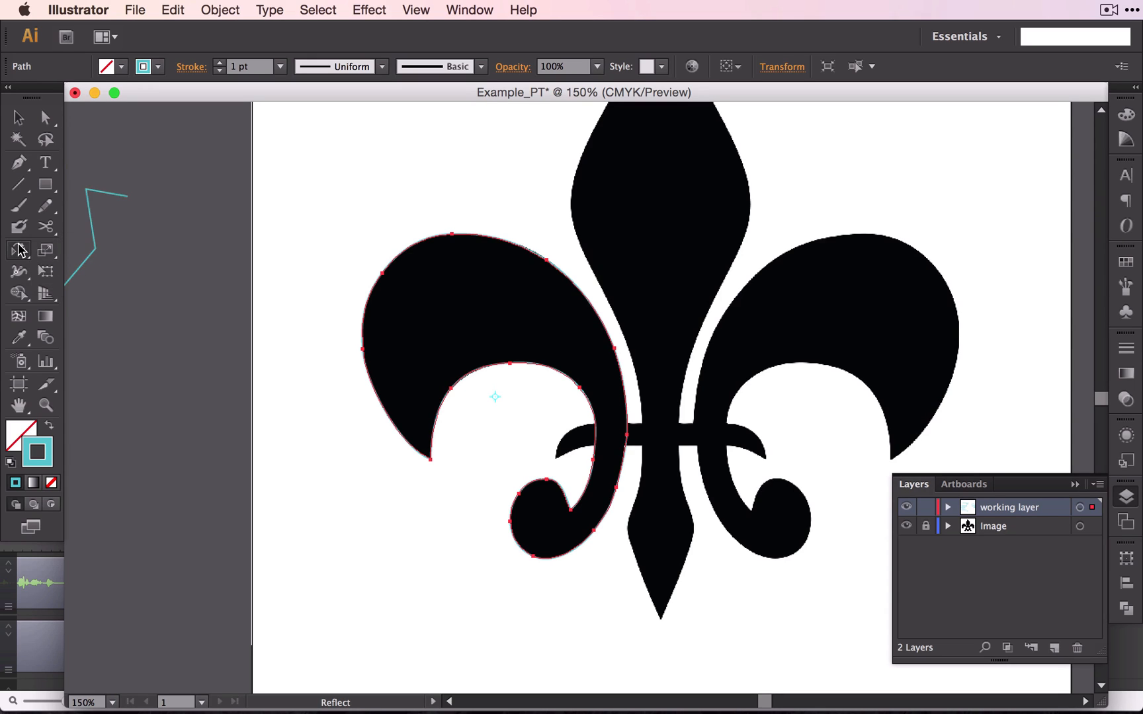
{"action": "mouse_move", "coordinate": [17, 251]}
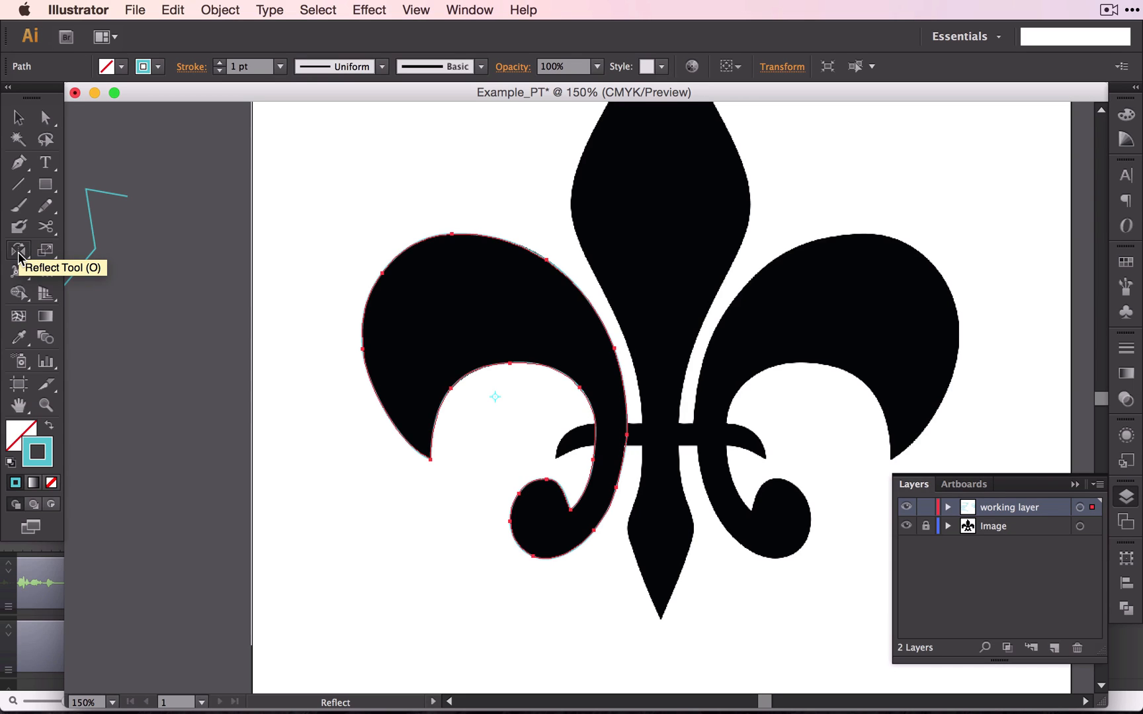
{"action": "double_click", "coordinate": [18, 250]}
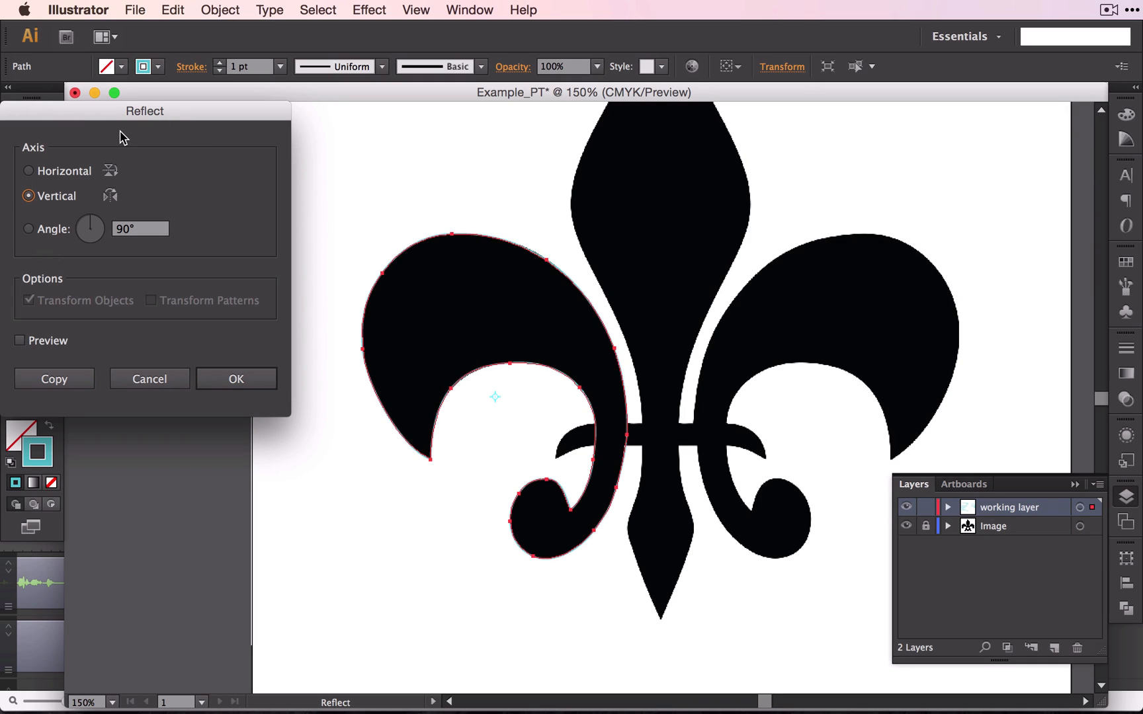
{"action": "mouse_move", "coordinate": [98, 188]}
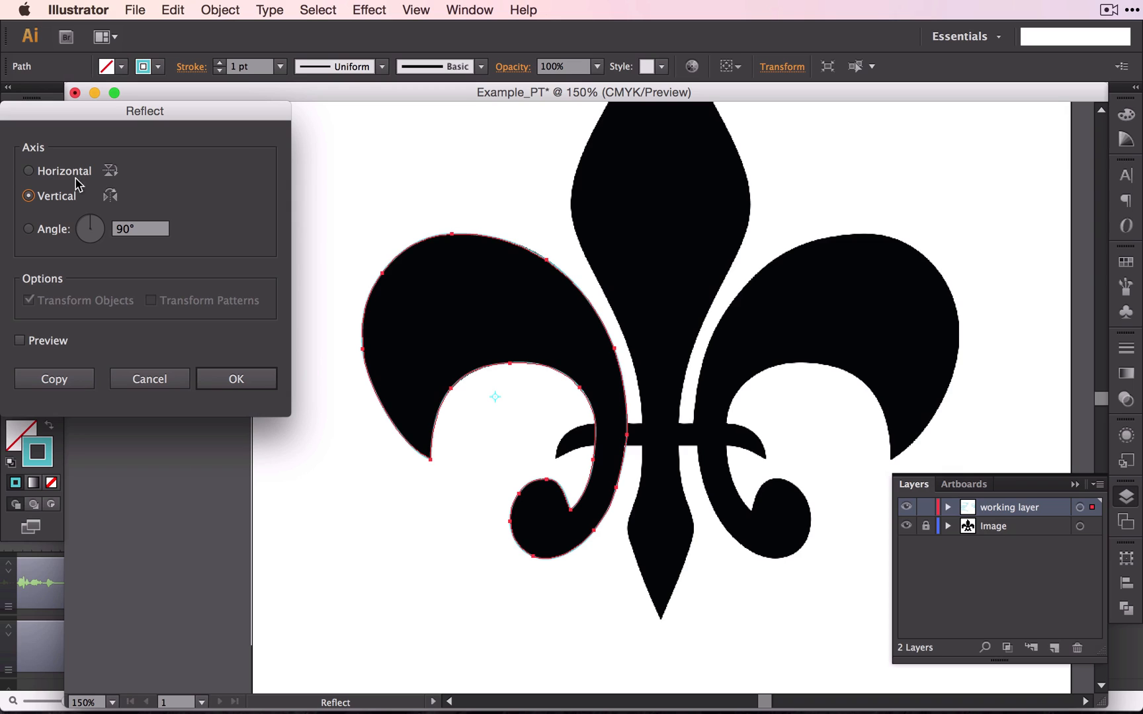
{"action": "mouse_move", "coordinate": [112, 206]}
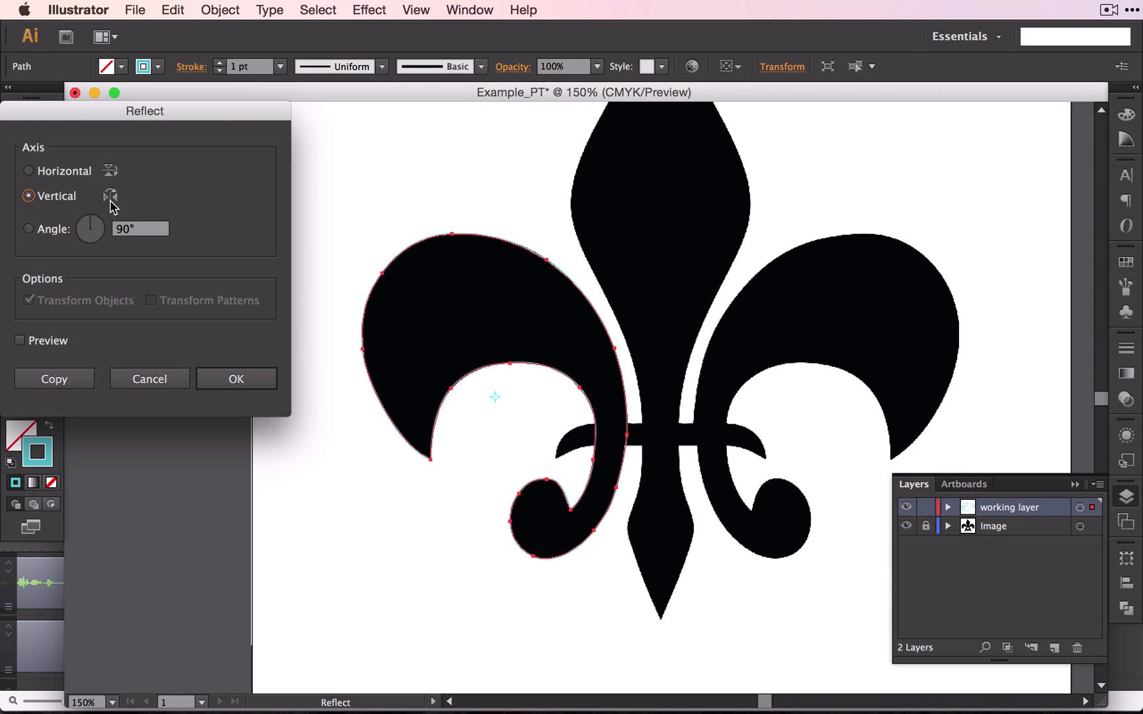
{"action": "mouse_move", "coordinate": [408, 329]}
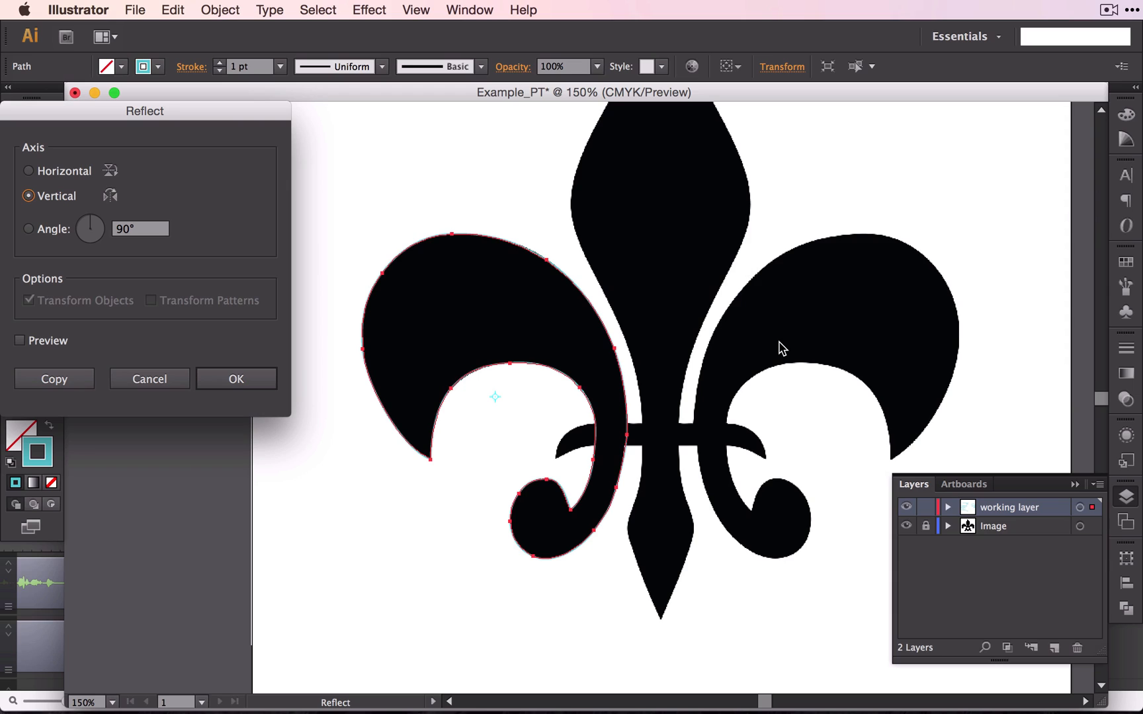
{"action": "mouse_move", "coordinate": [196, 245]}
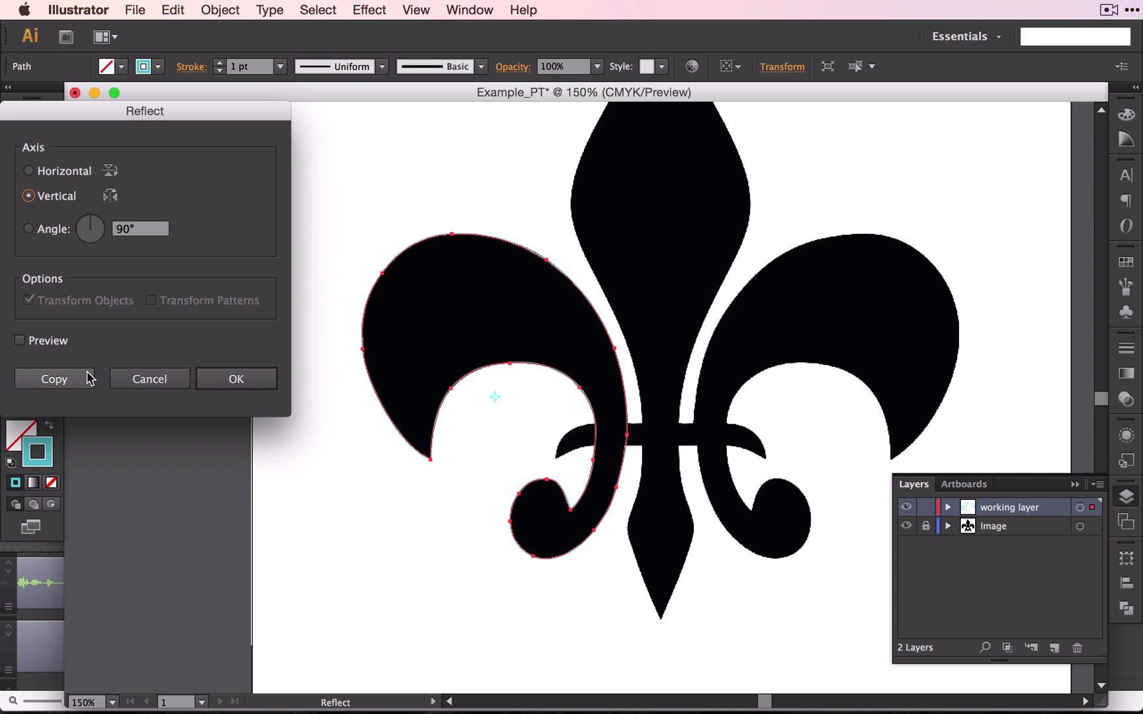
{"action": "mouse_move", "coordinate": [83, 382]}
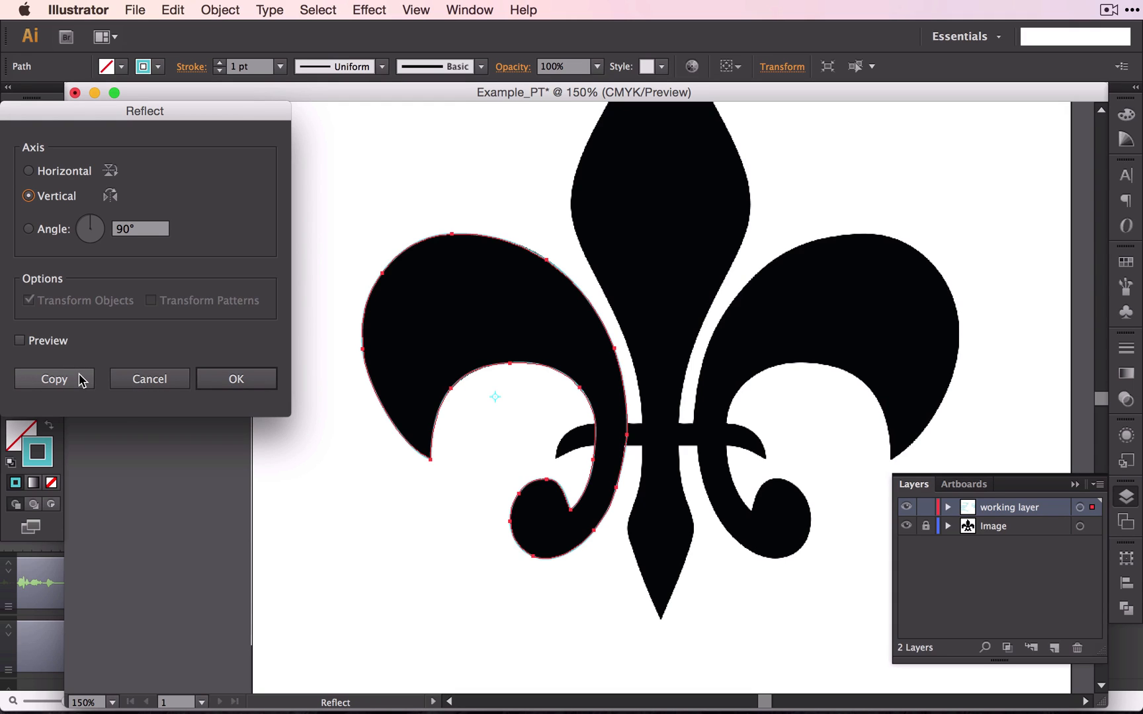
{"action": "left_click", "coordinate": [53, 379]}
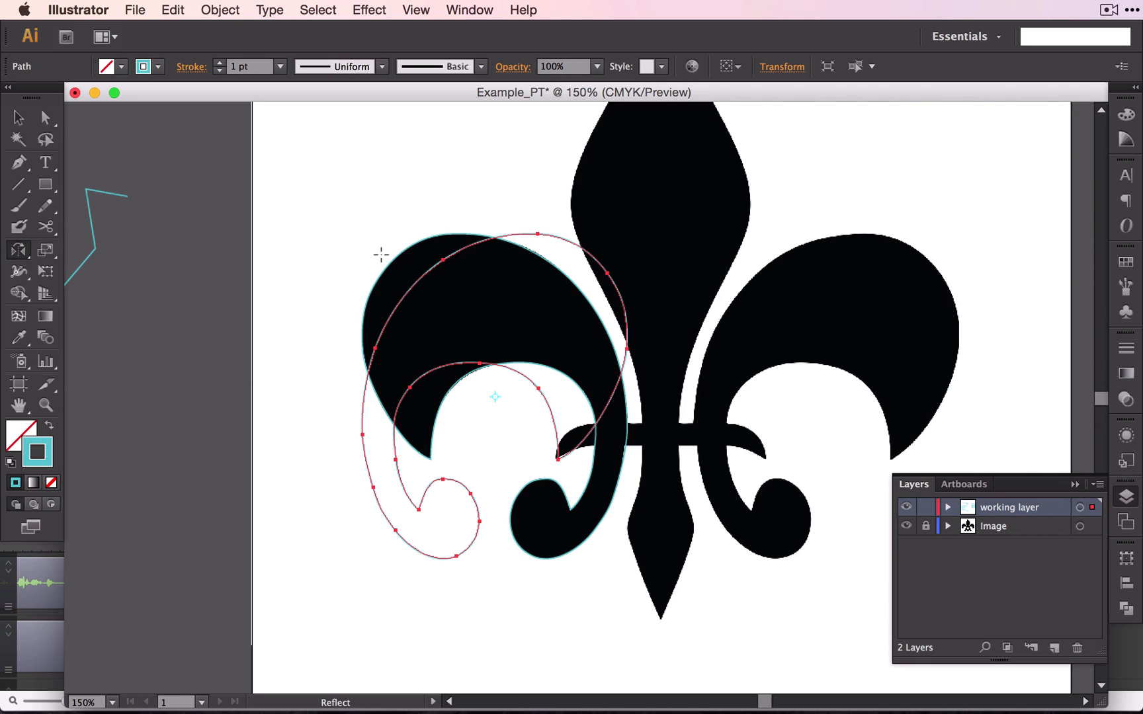
{"action": "mouse_move", "coordinate": [363, 228]}
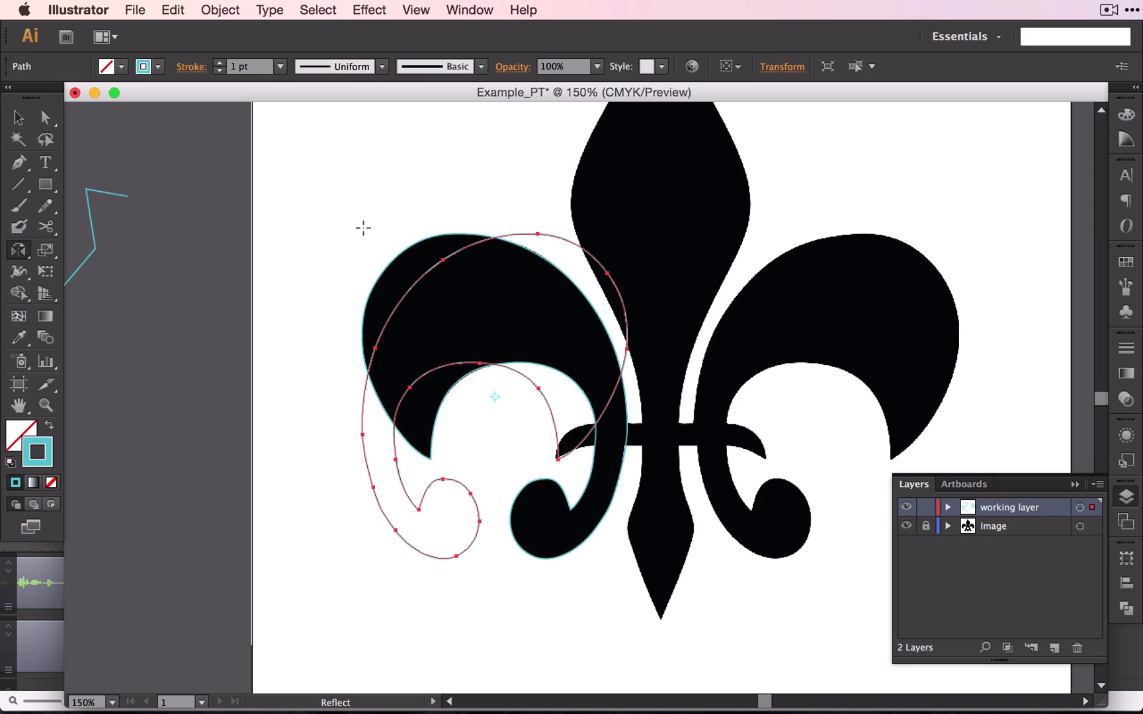
{"action": "mouse_move", "coordinate": [19, 117]}
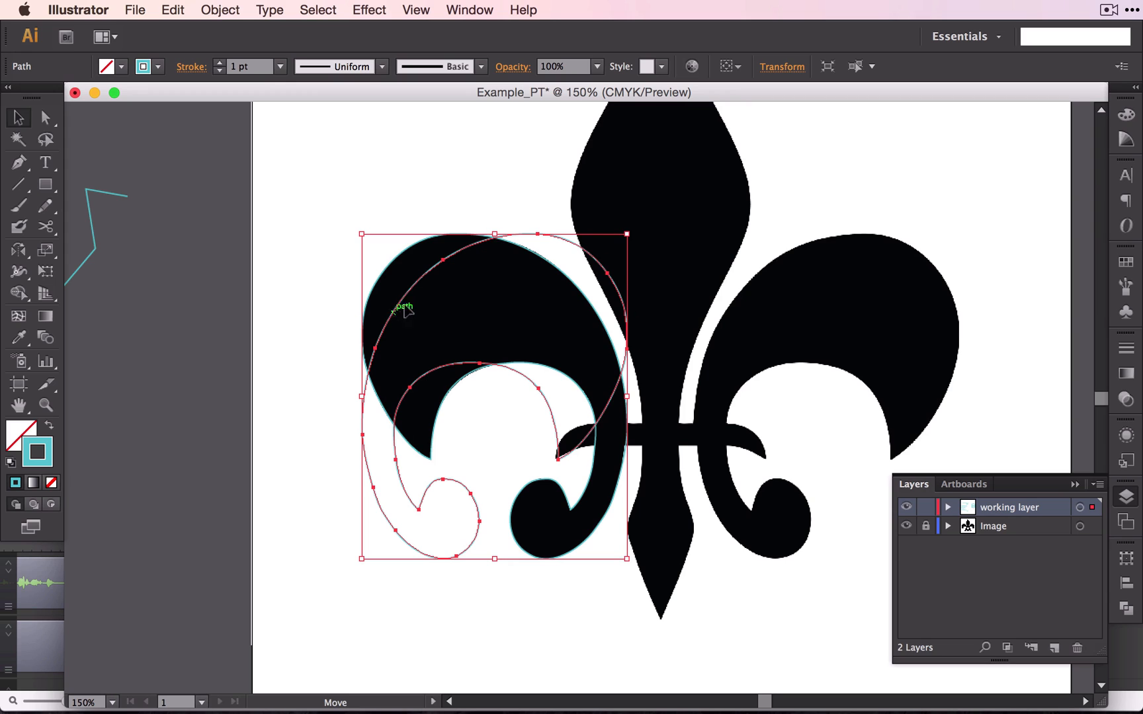
Step: Drag the mirrored copy across to line up over the right petal
{"action": "left_click_drag", "start_coordinate": [397, 309], "coordinate": [604, 295]}
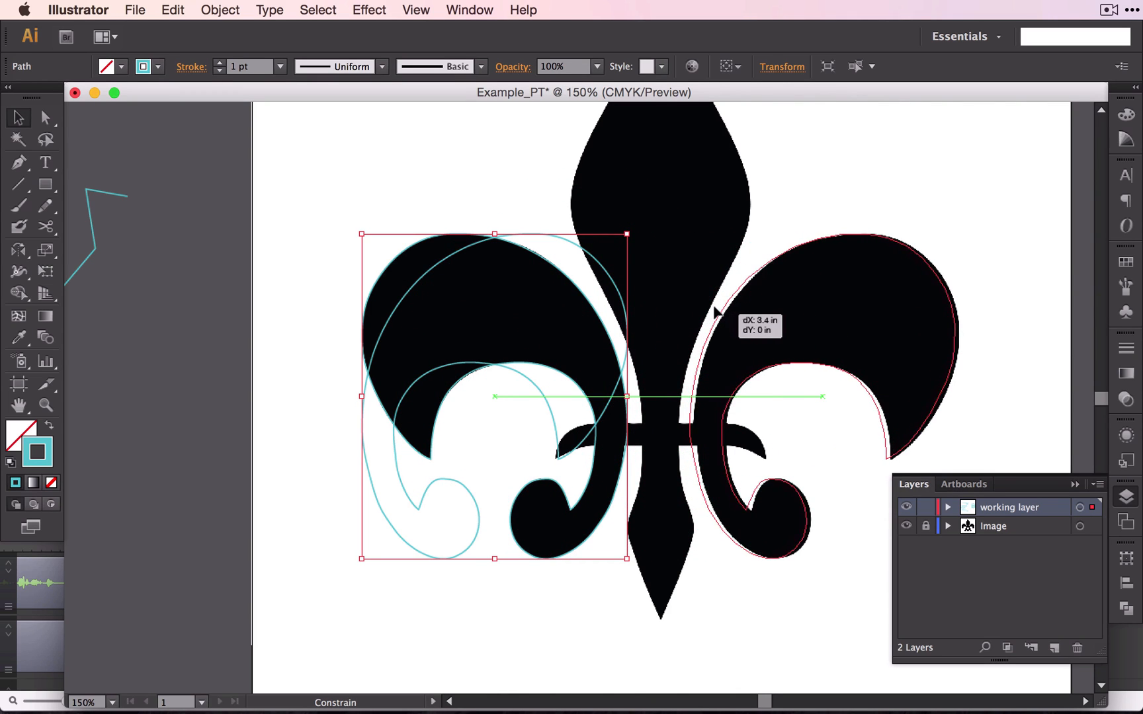
{"action": "left_click_drag", "start_coordinate": [494, 396], "coordinate": [824, 396]}
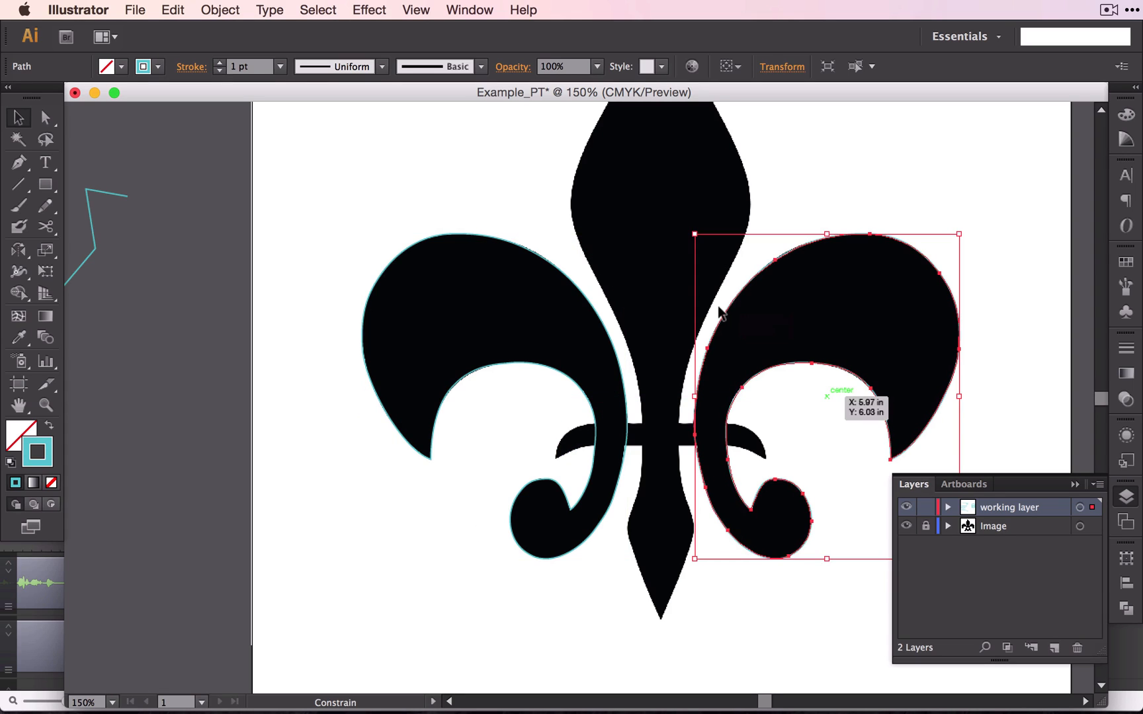
{"action": "mouse_move", "coordinate": [1043, 423]}
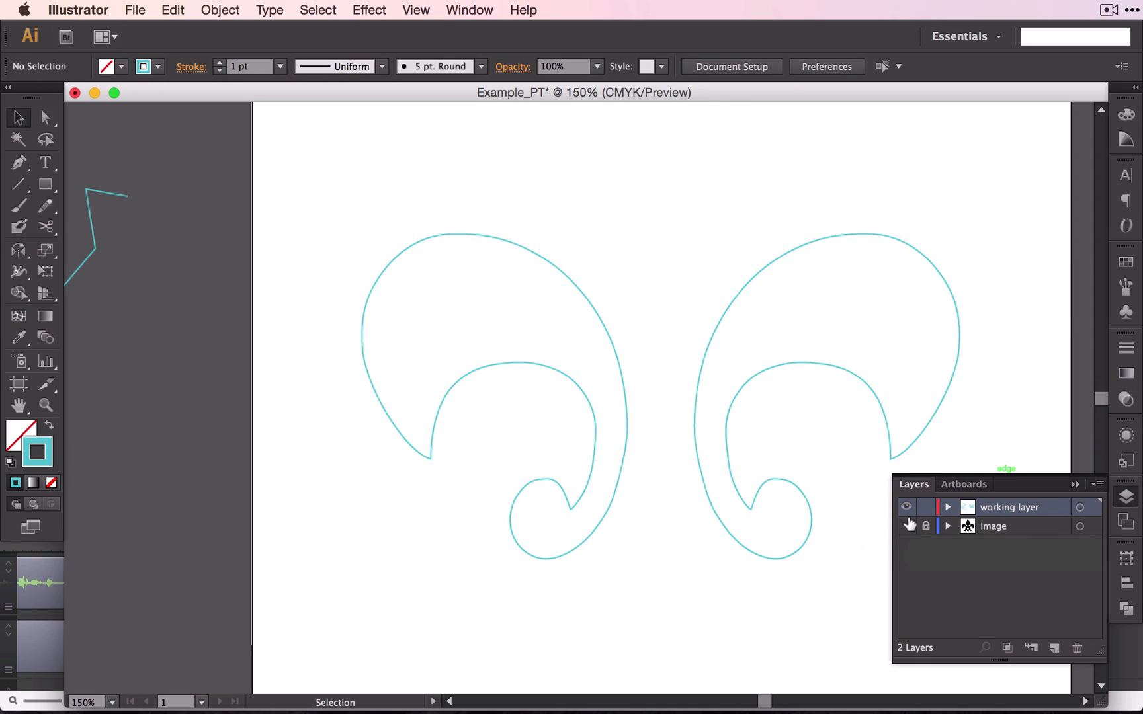
{"action": "left_click", "coordinate": [907, 525]}
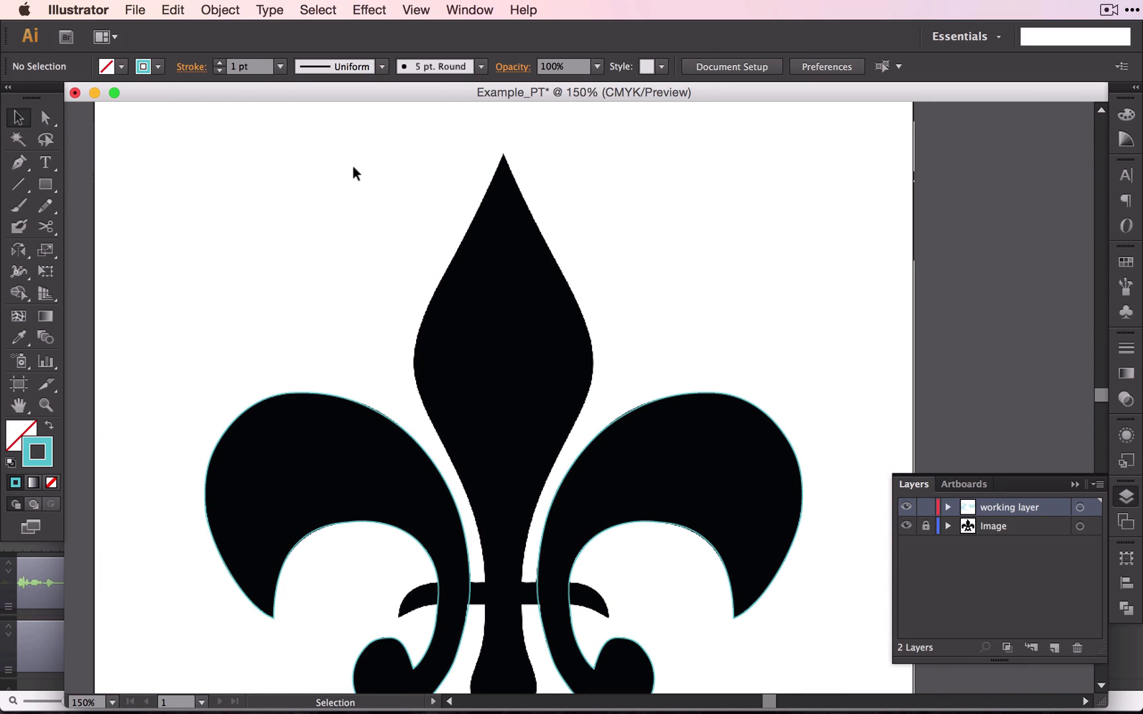
{"action": "left_click", "coordinate": [18, 161]}
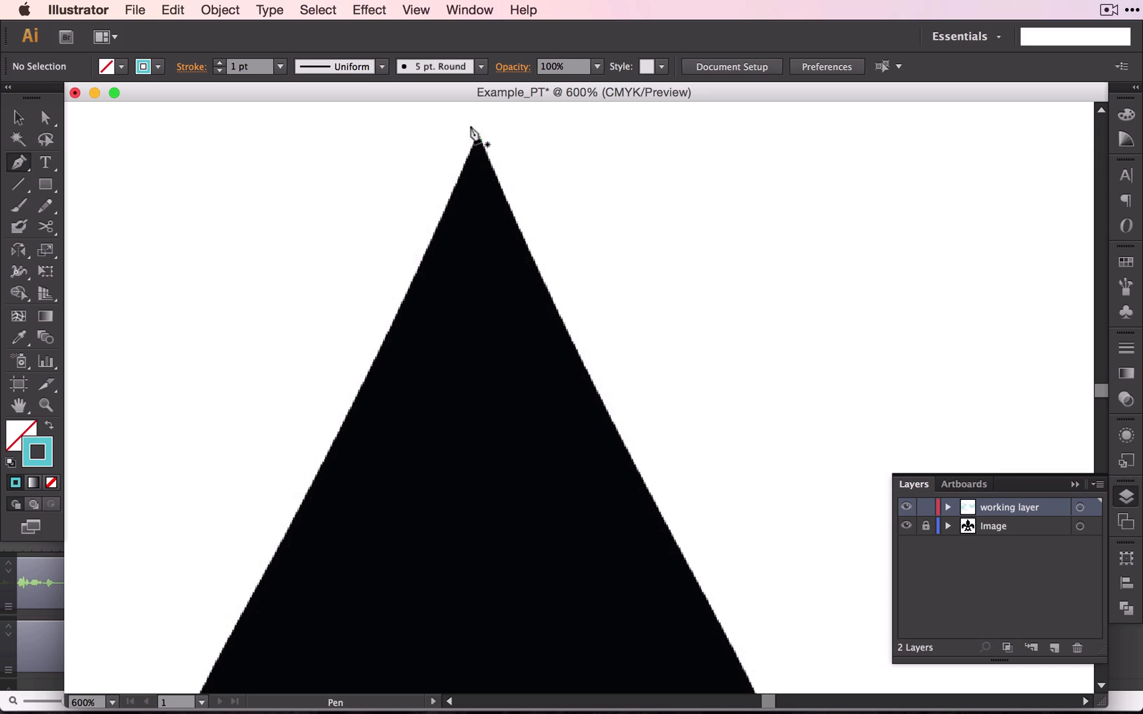
Step: Start a path at the top tip and trace the right petal edge down the curving arm
{"action": "left_click", "coordinate": [473, 139]}
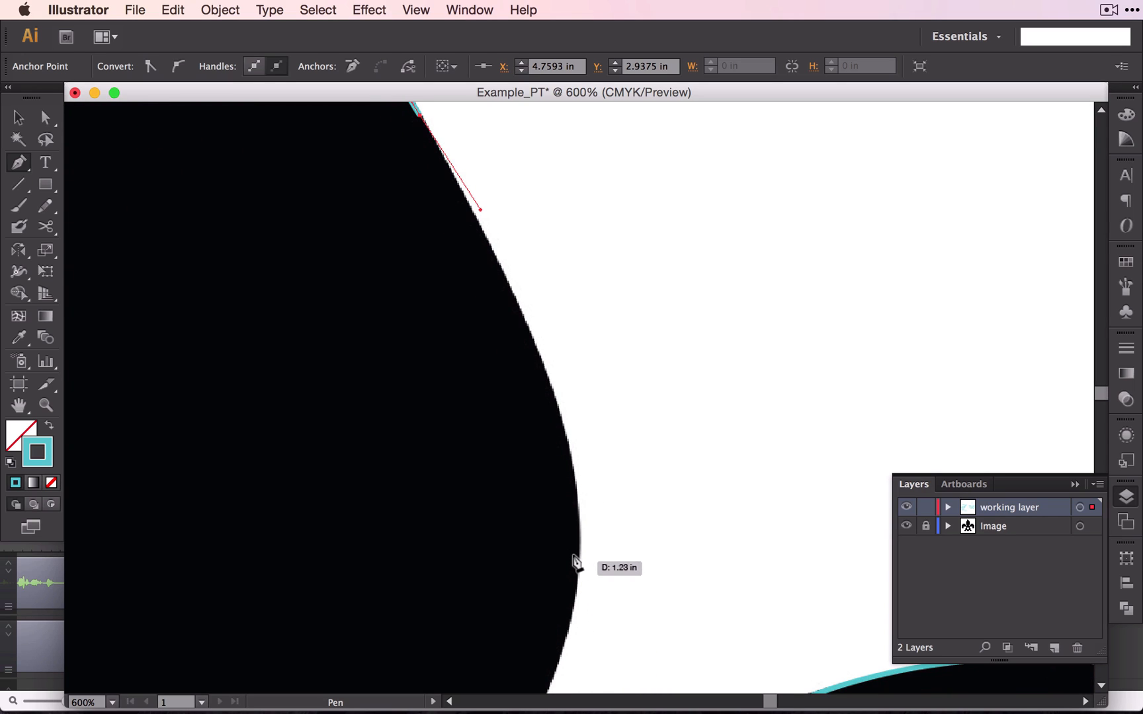
{"action": "mouse_move", "coordinate": [566, 526]}
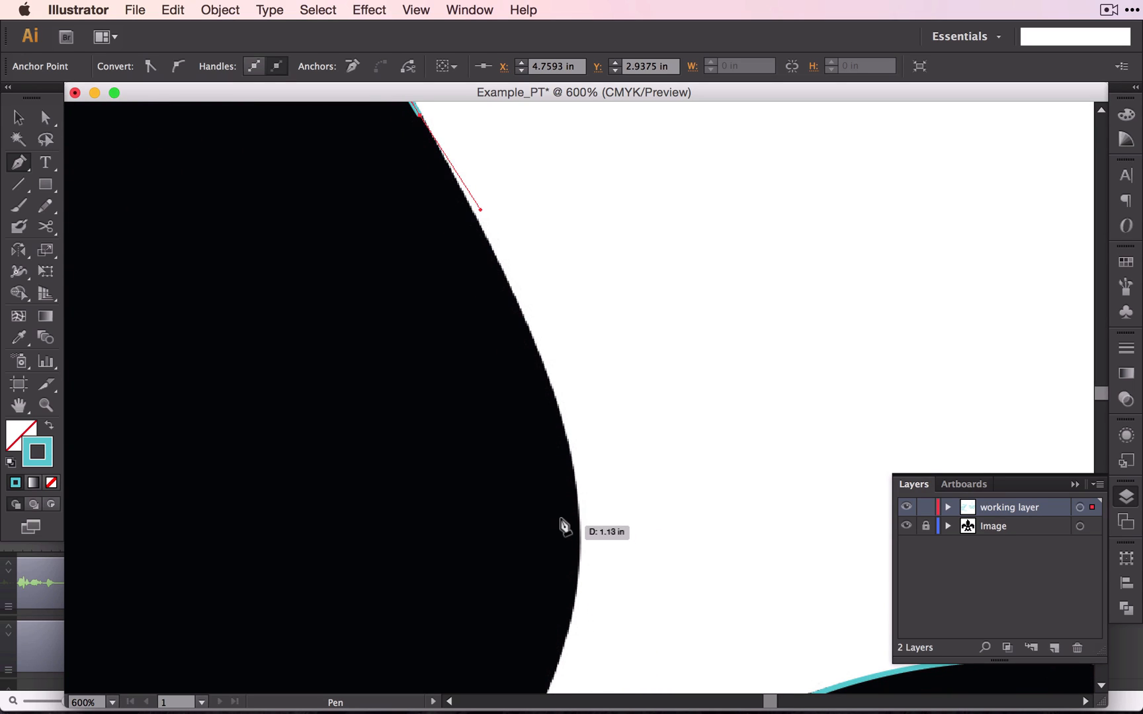
{"action": "mouse_move", "coordinate": [574, 503]}
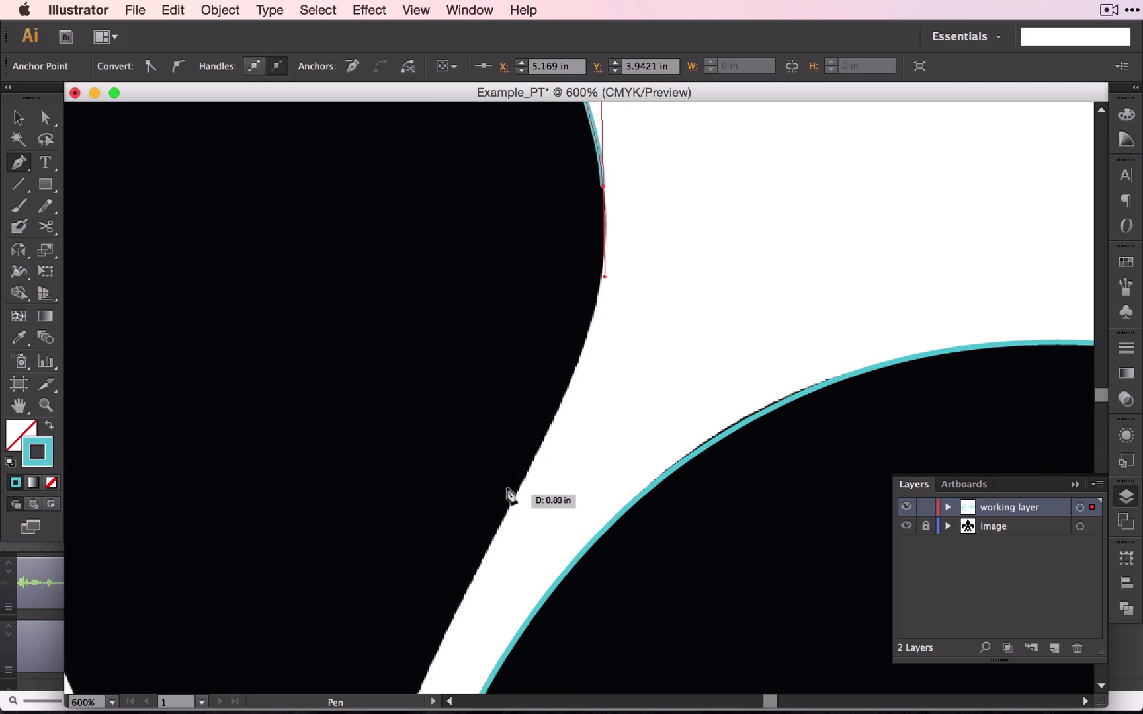
{"action": "left_click_drag", "start_coordinate": [511, 497], "coordinate": [438, 615]}
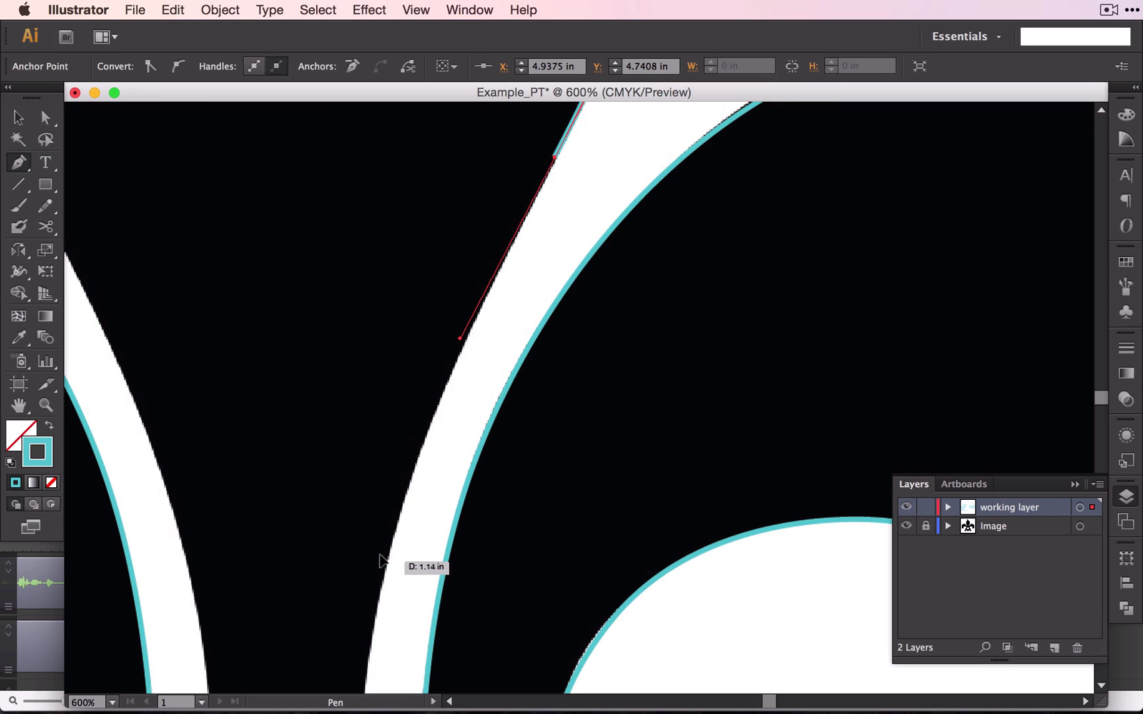
{"action": "left_click", "coordinate": [368, 641]}
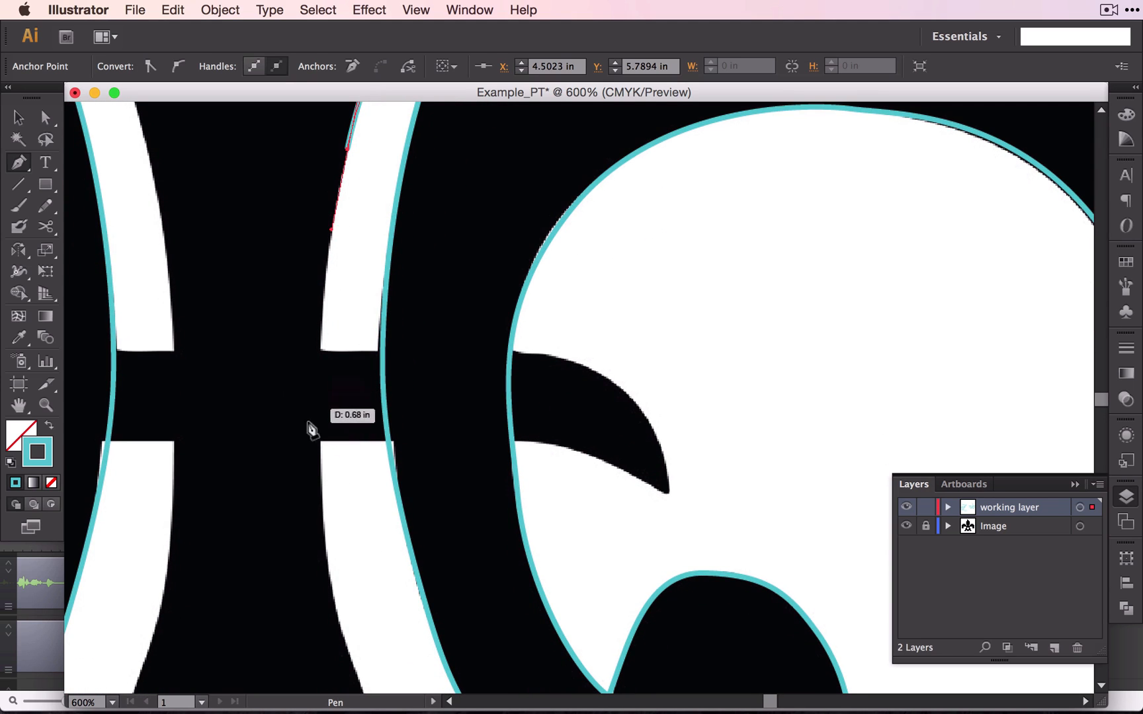
{"action": "mouse_move", "coordinate": [317, 405]}
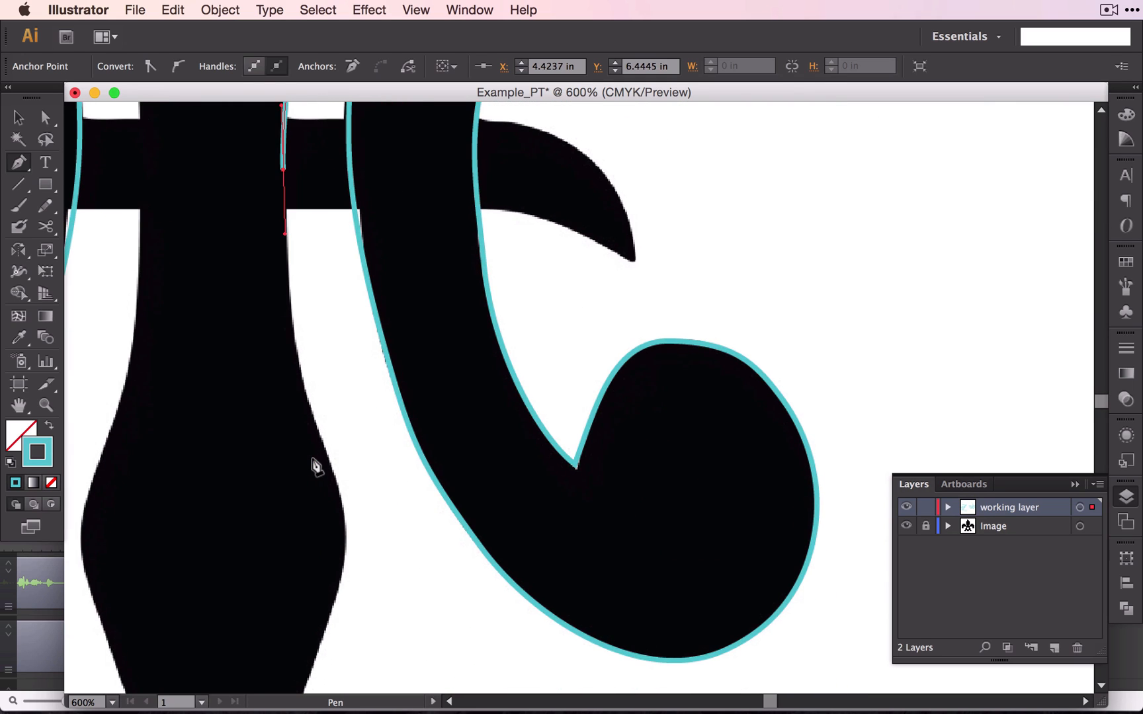
Step: Continue the outline where the crossbar meets the stem, bending it down the widening stem
{"action": "left_click", "coordinate": [299, 386]}
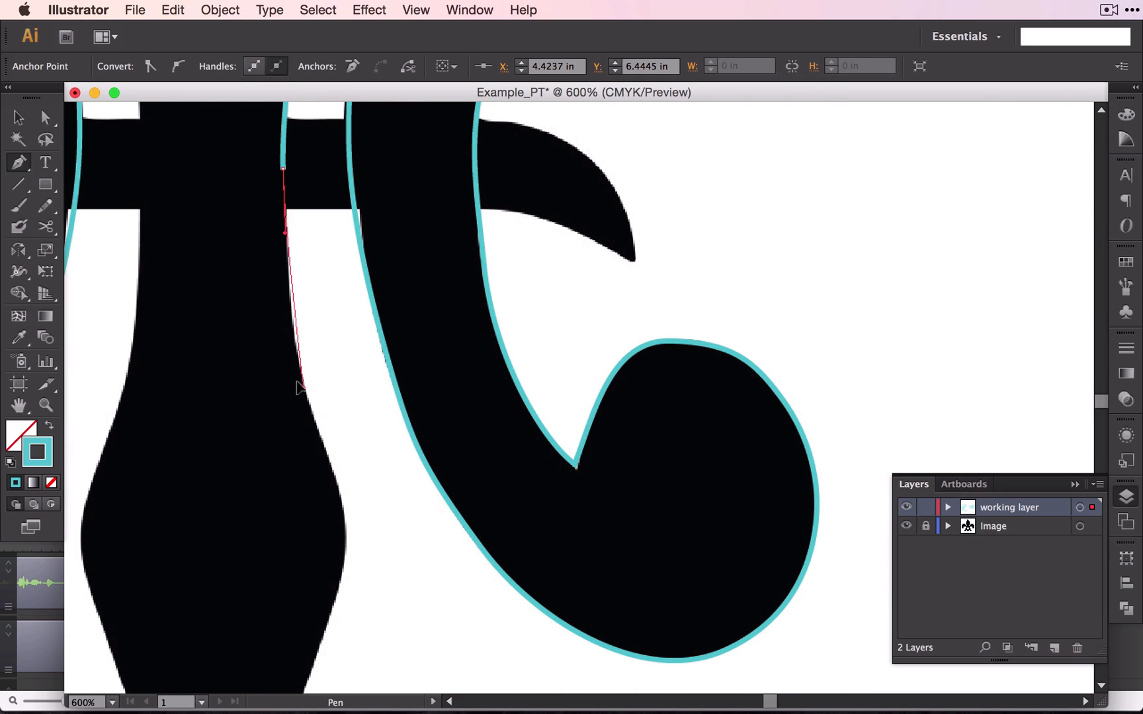
{"action": "left_click_drag", "start_coordinate": [299, 386], "coordinate": [309, 416]}
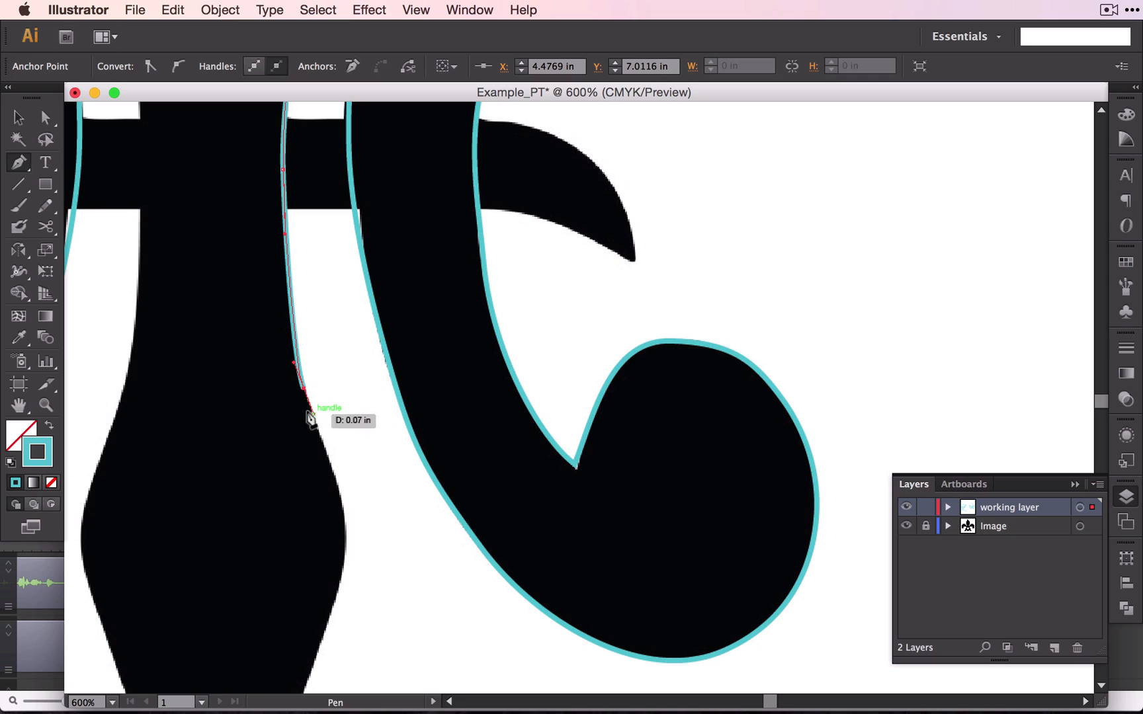
{"action": "left_click_drag", "start_coordinate": [306, 419], "coordinate": [338, 536]}
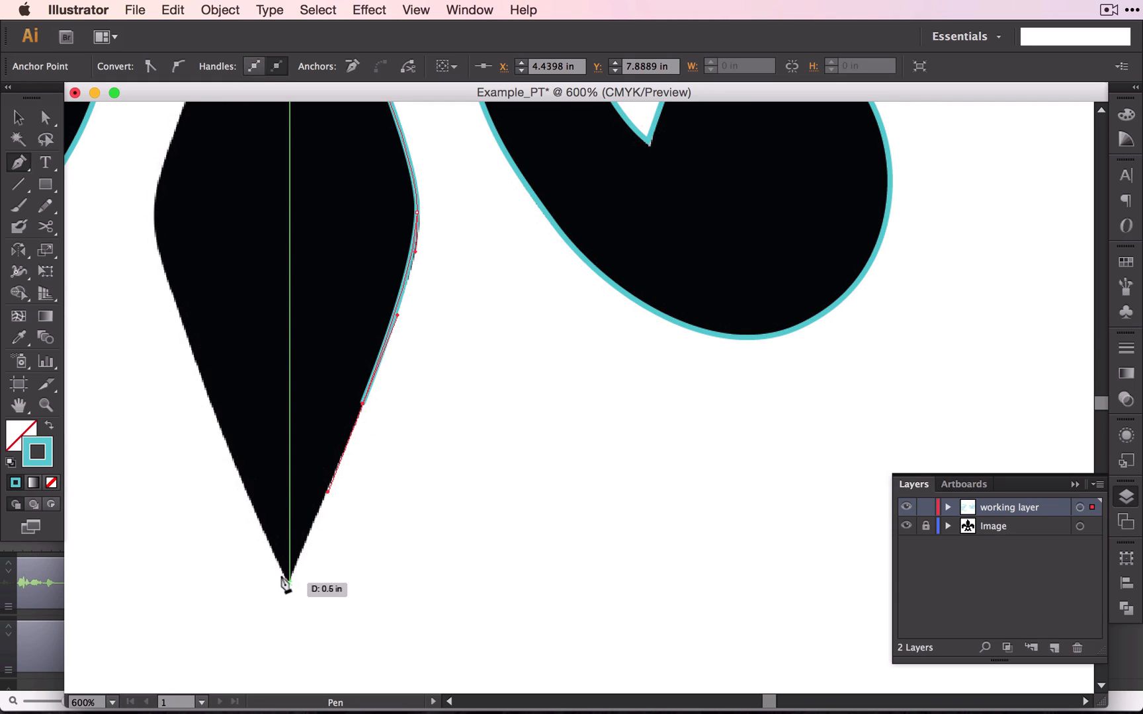
{"action": "mouse_move", "coordinate": [286, 544]}
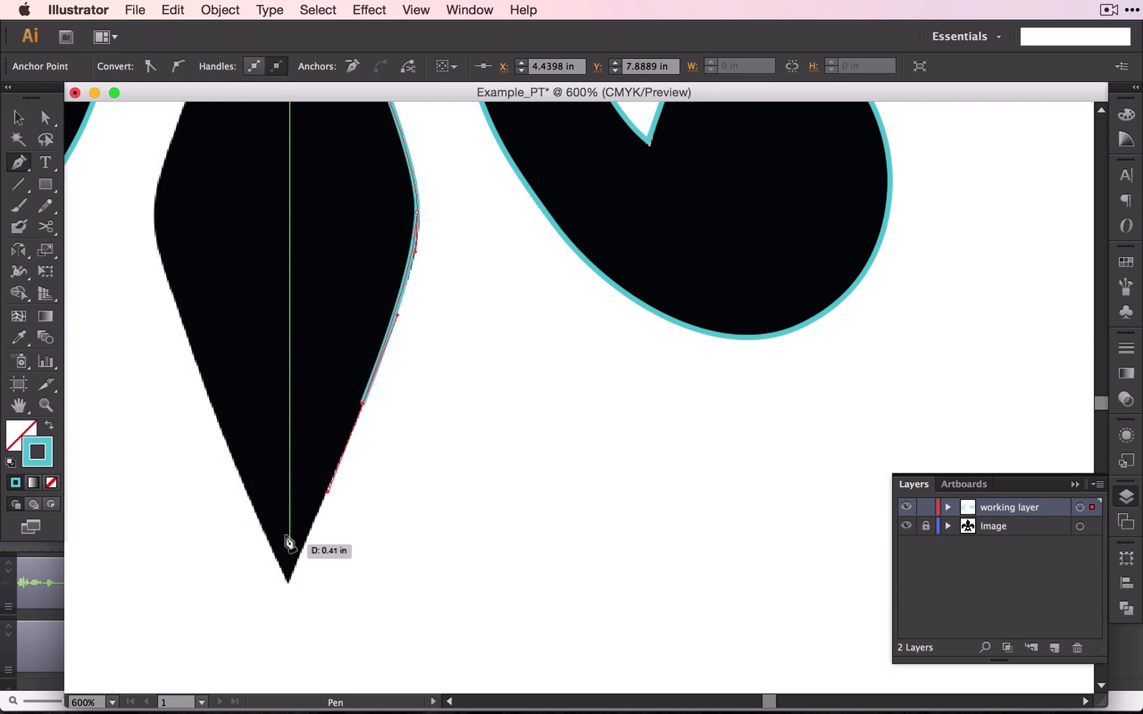
{"action": "mouse_move", "coordinate": [287, 574]}
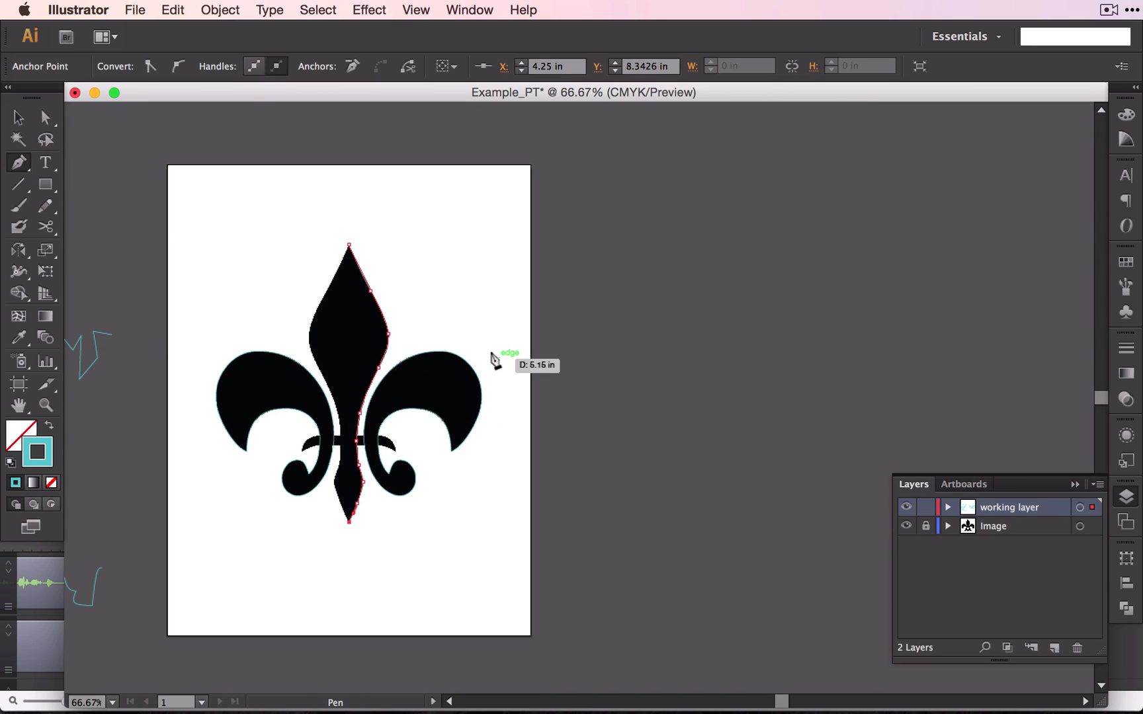
{"action": "mouse_move", "coordinate": [406, 430]}
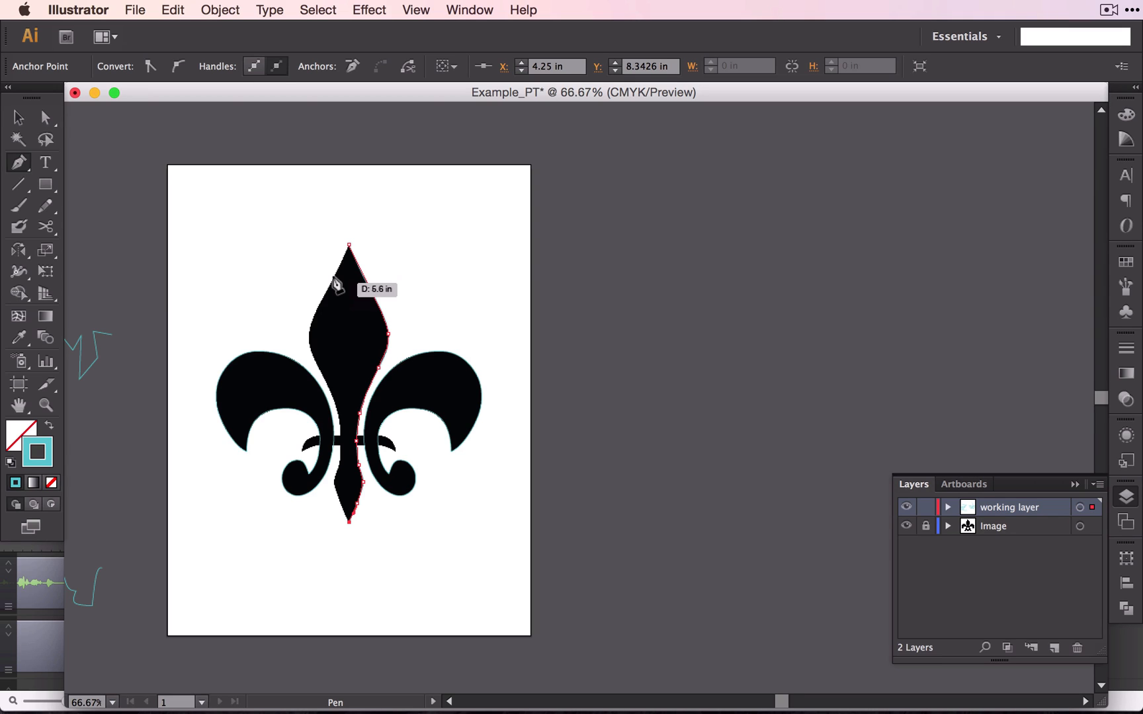
{"action": "mouse_move", "coordinate": [183, 252]}
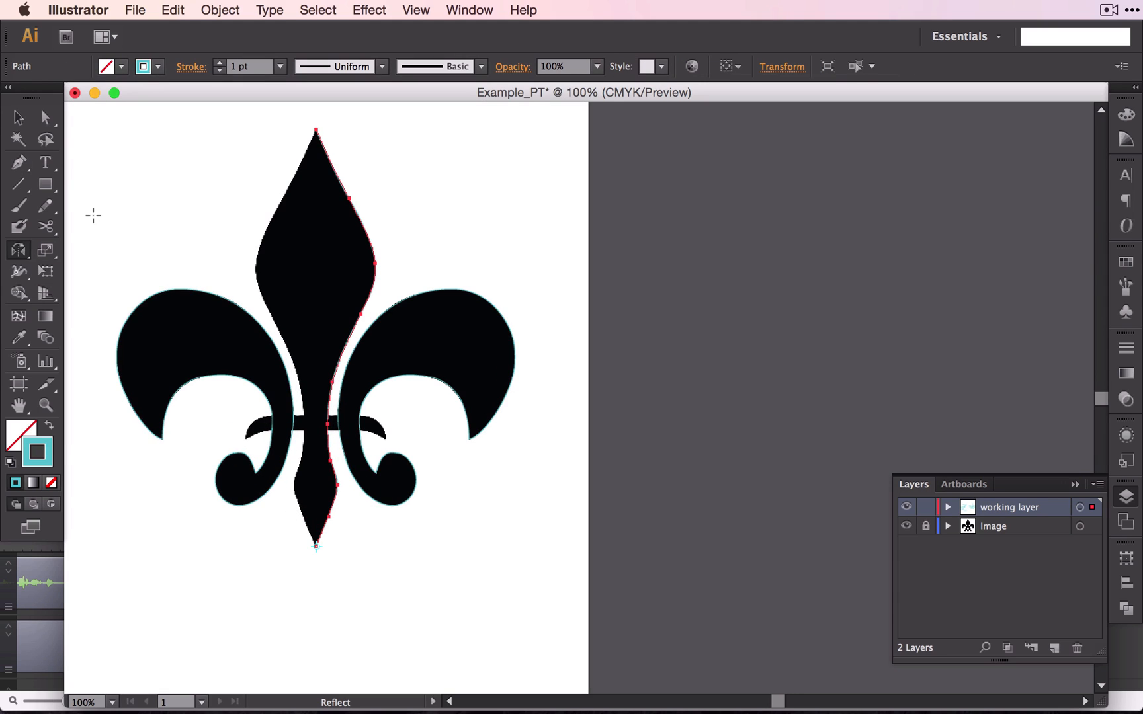
Step: Select the right-half path and make a Vertical Reflect copy of it
{"action": "left_click", "coordinate": [17, 118]}
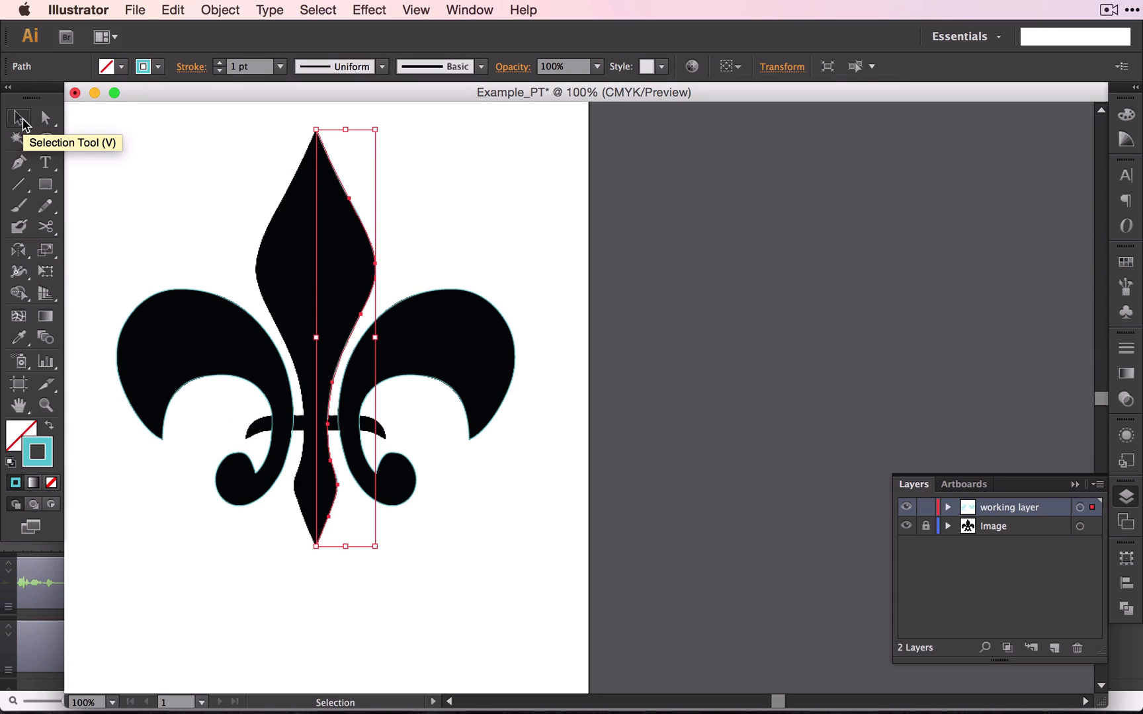
{"action": "mouse_move", "coordinate": [18, 250]}
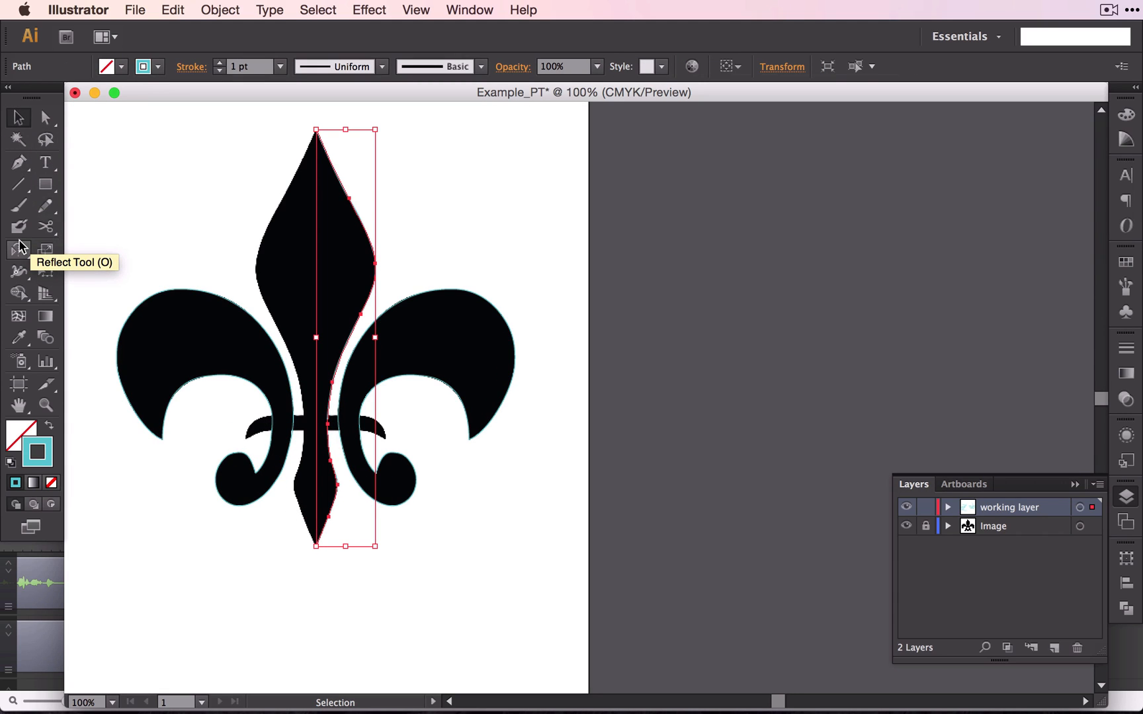
{"action": "double_click", "coordinate": [18, 249]}
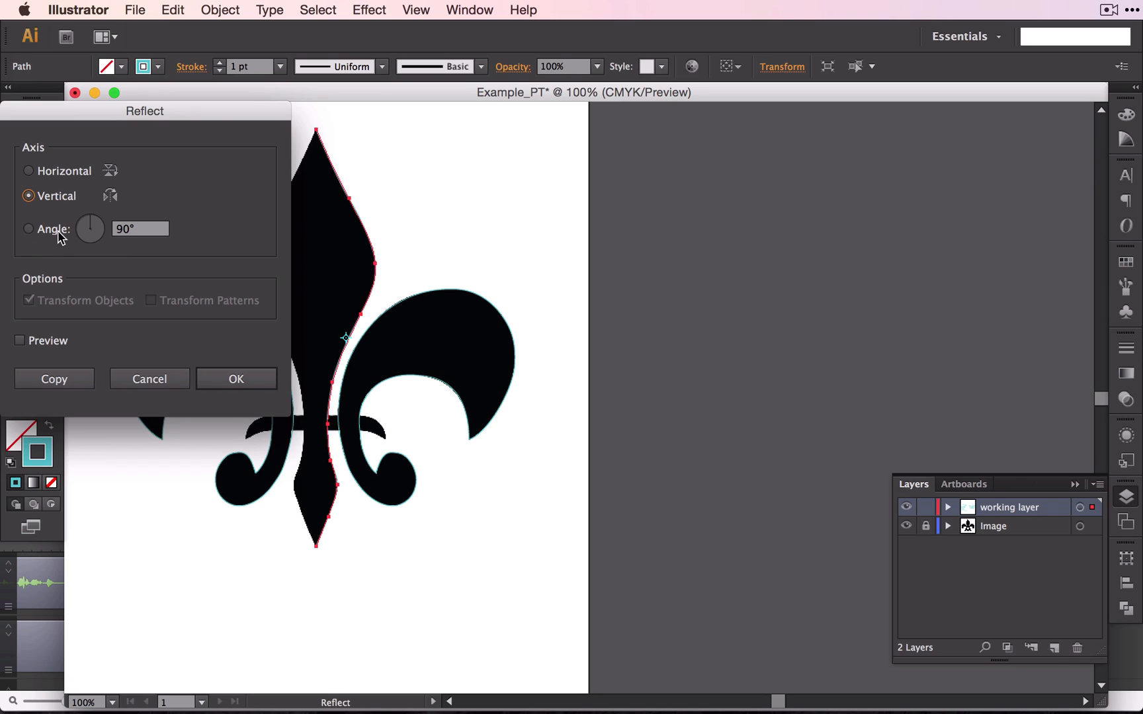
{"action": "left_click", "coordinate": [236, 379]}
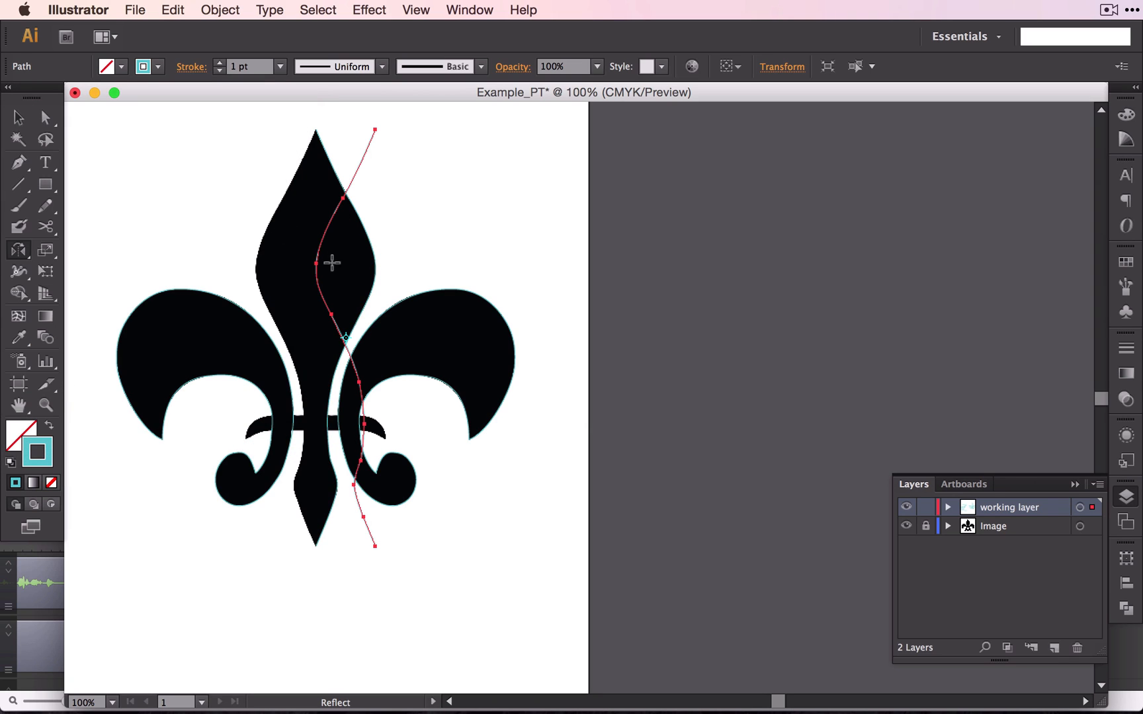
Step: Move the mirrored copy onto the left half and hide the image layer
{"action": "left_click", "coordinate": [17, 117]}
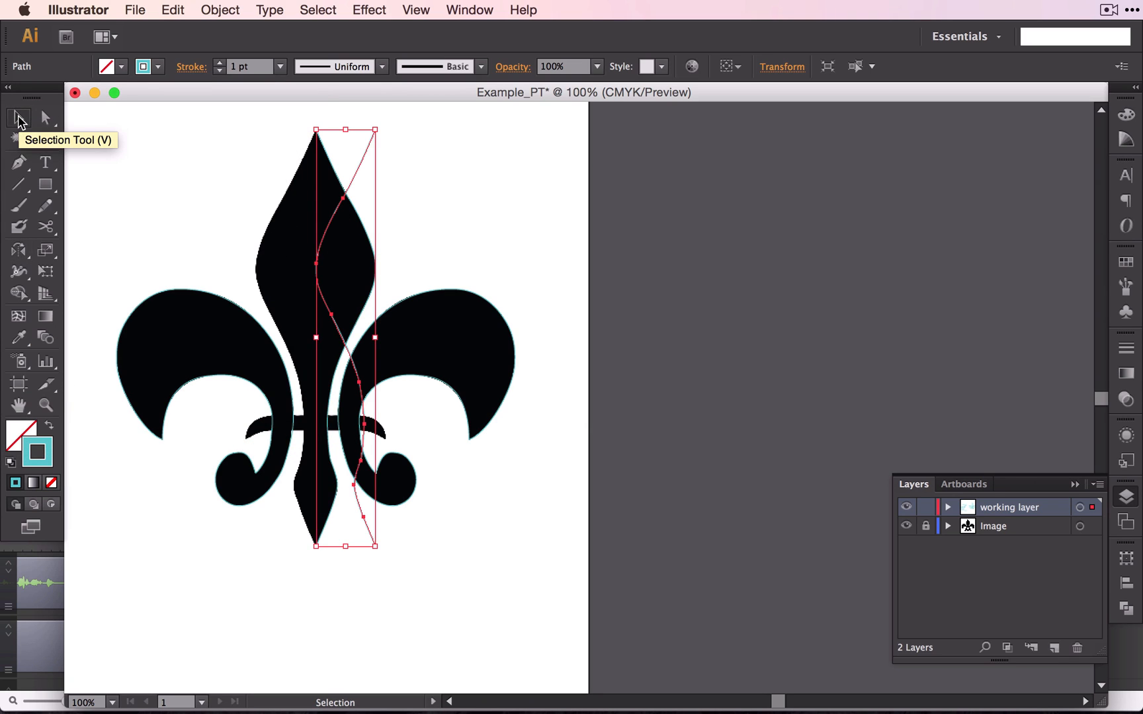
{"action": "mouse_move", "coordinate": [316, 278]}
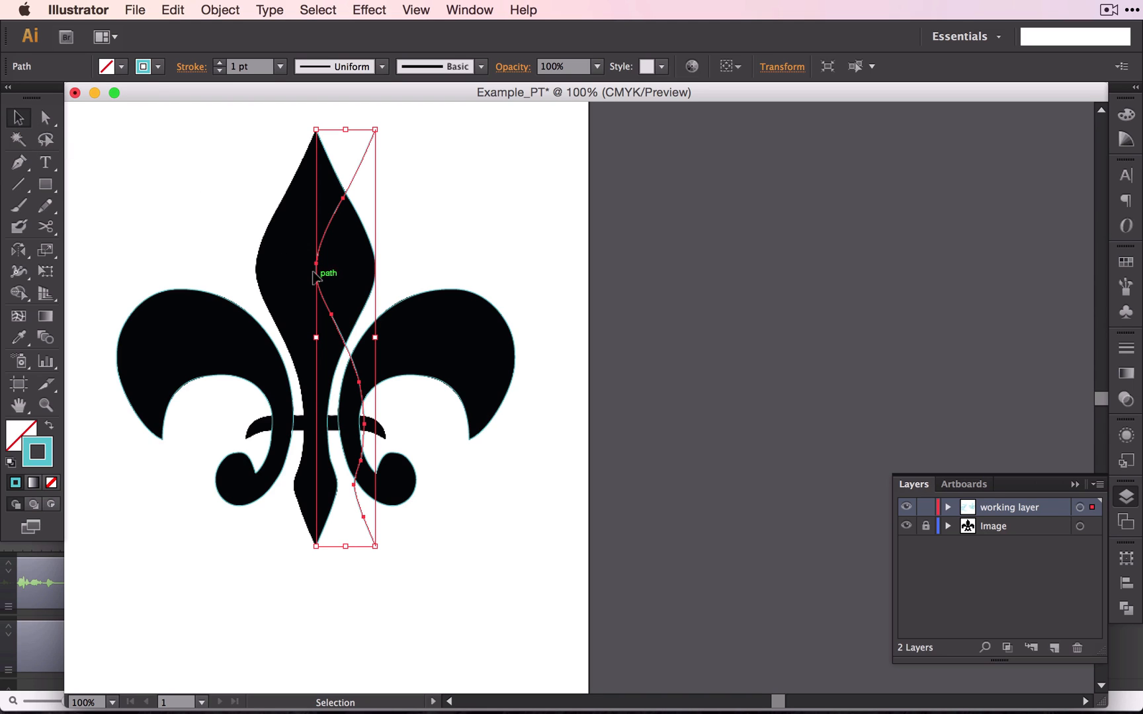
{"action": "left_click_drag", "start_coordinate": [320, 274], "coordinate": [237, 264]}
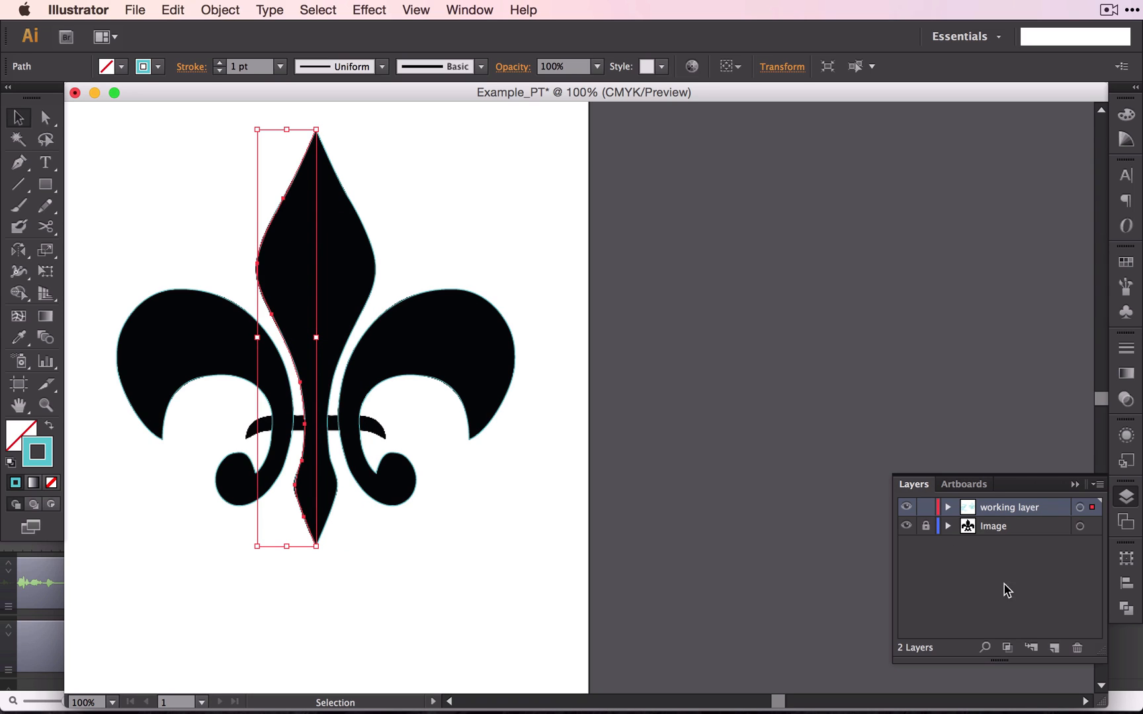
{"action": "left_click", "coordinate": [906, 525]}
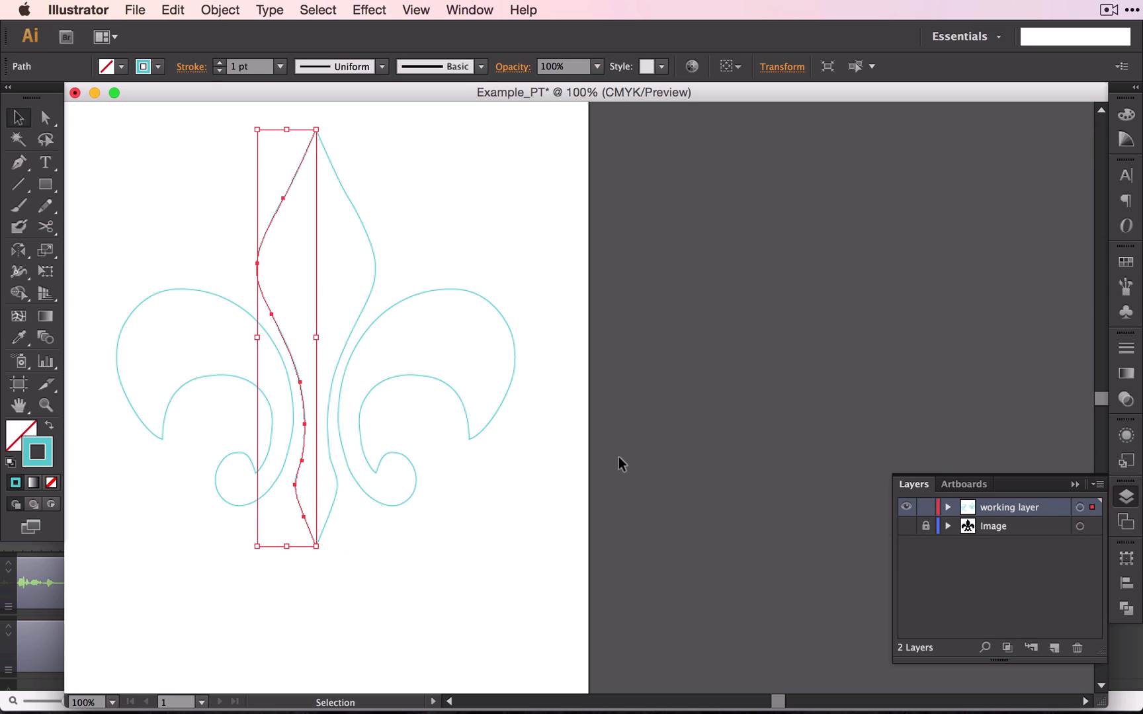